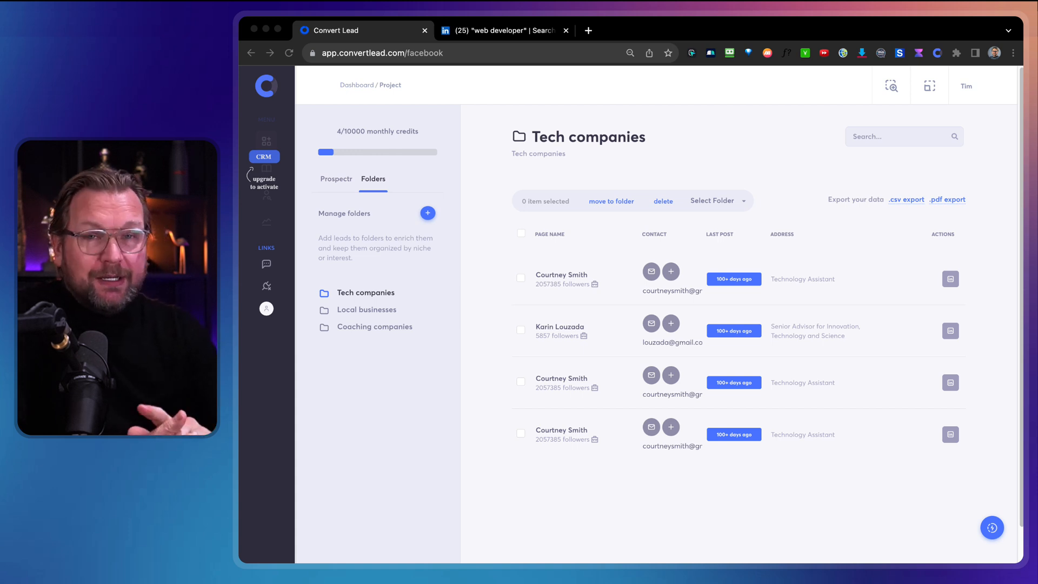
mouse_move(642, 504)
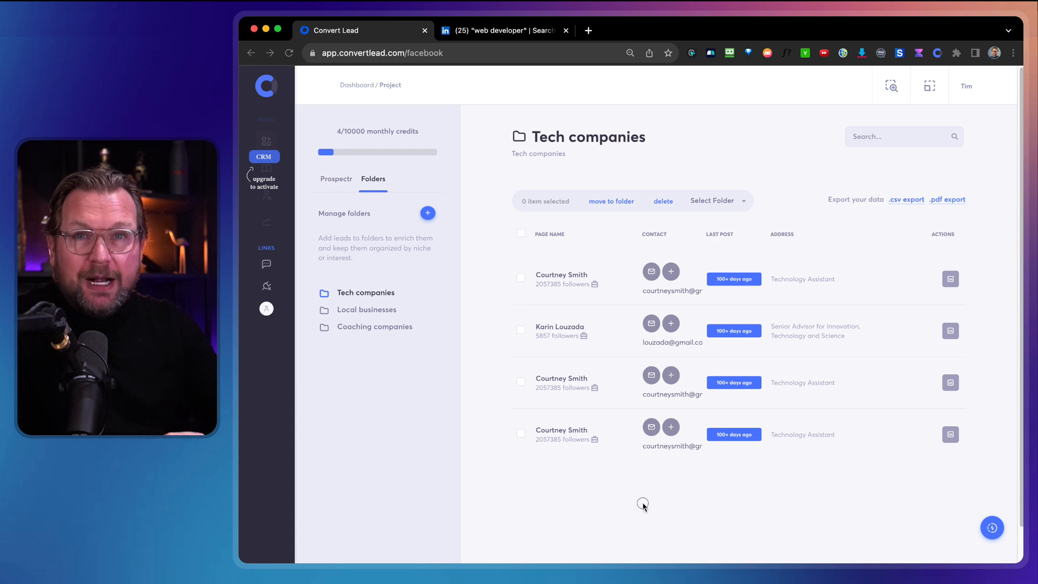
mouse_move(644, 509)
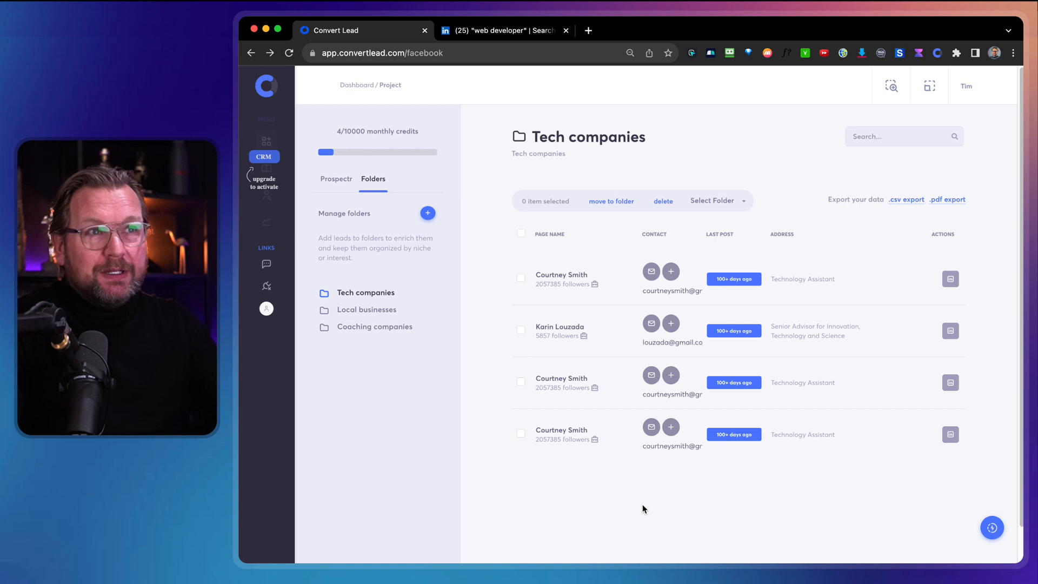
- Go from the Tech companies folder back to the Prospectr search form
left_click(642, 504)
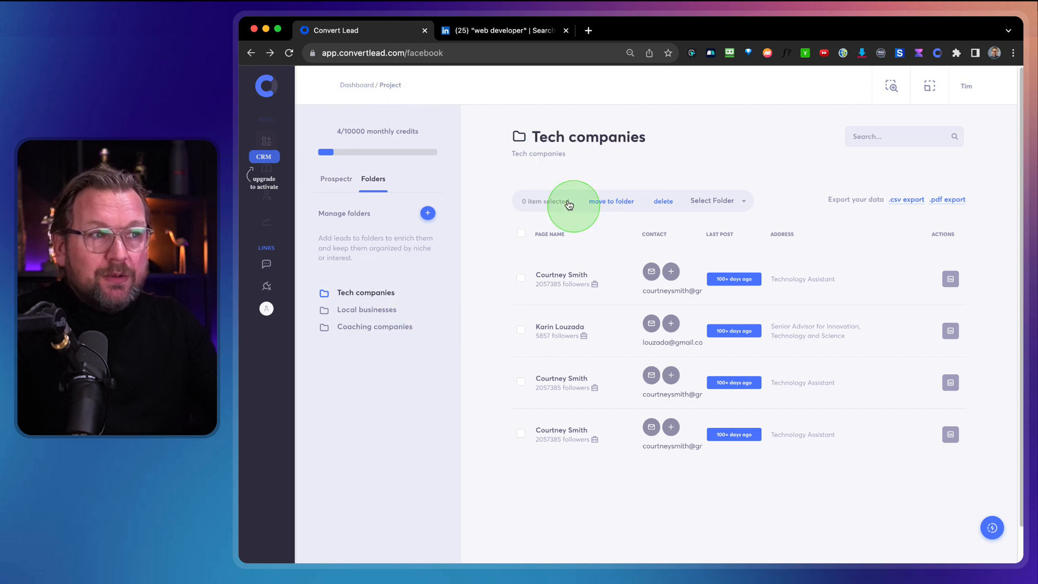
mouse_move(372, 62)
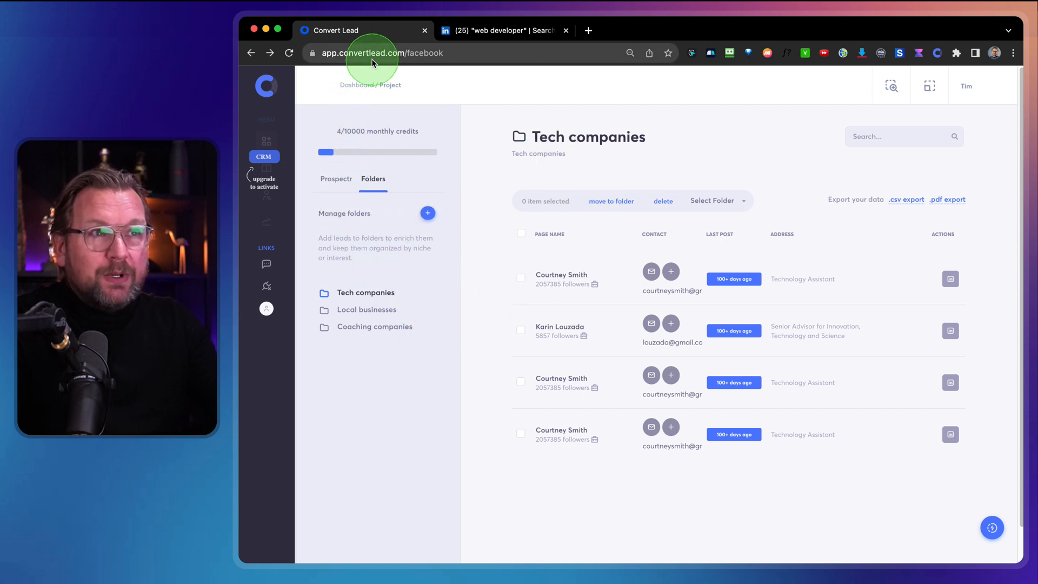
left_click(337, 179)
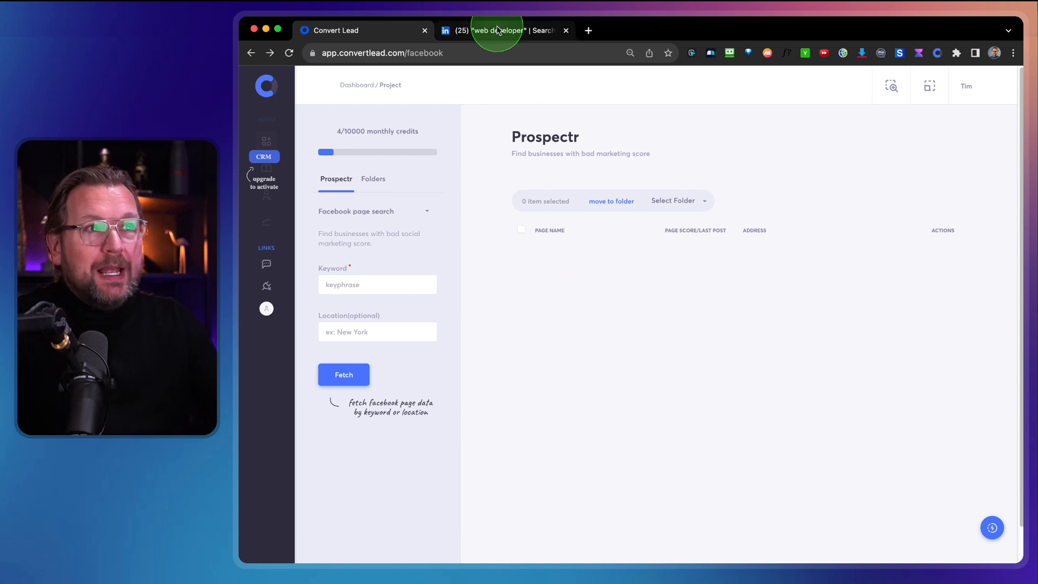
- Search LinkedIn for 'web design services', retrying after the search error
left_click(503, 31)
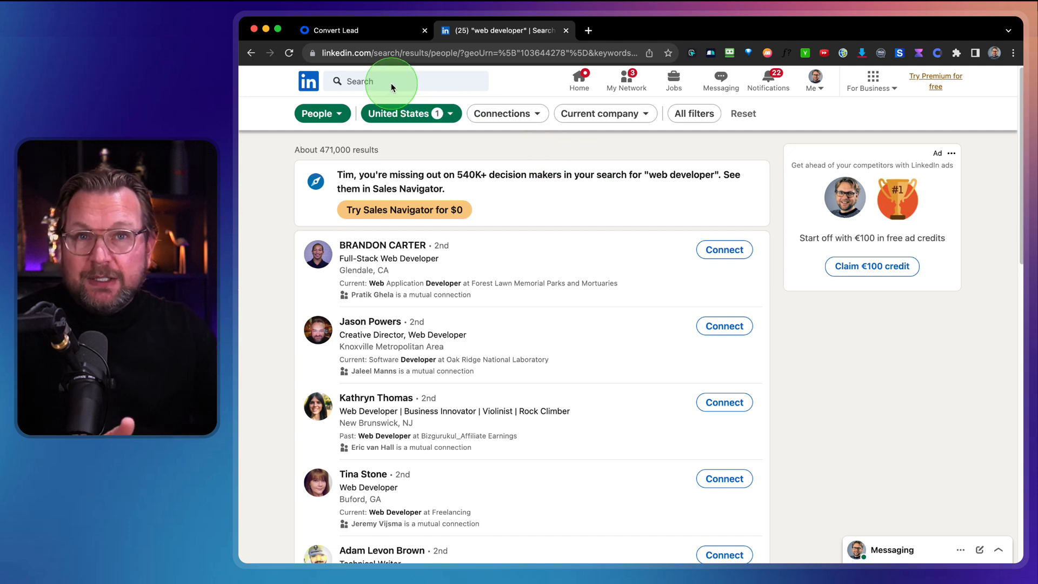
left_click(390, 81)
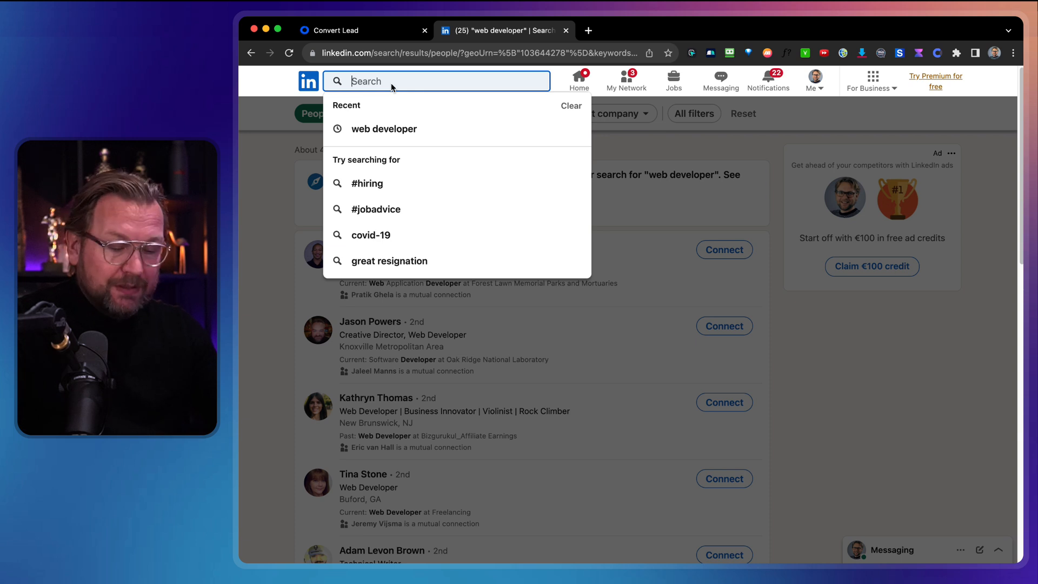
mouse_move(383, 128)
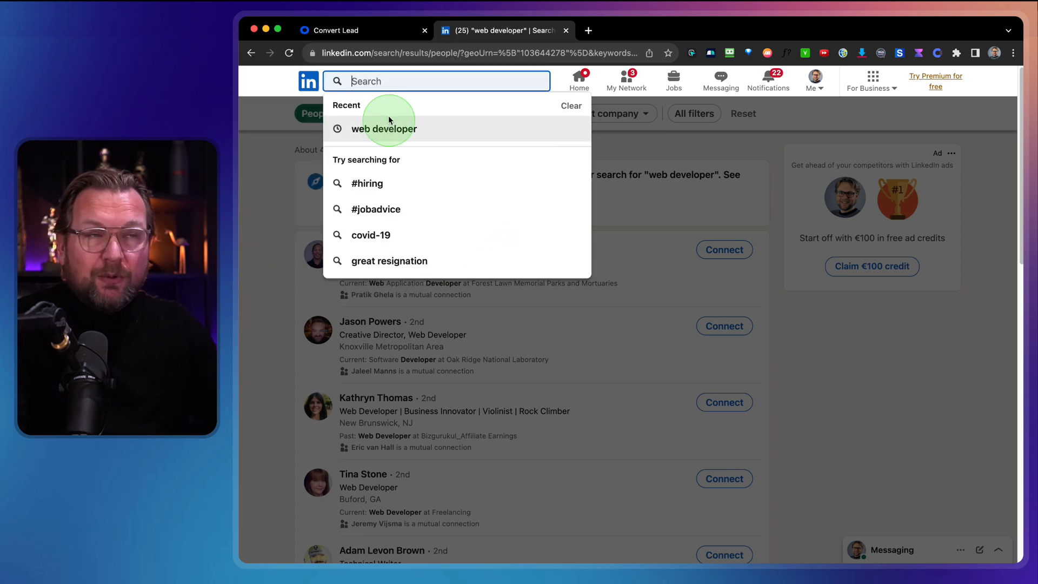
type("web")
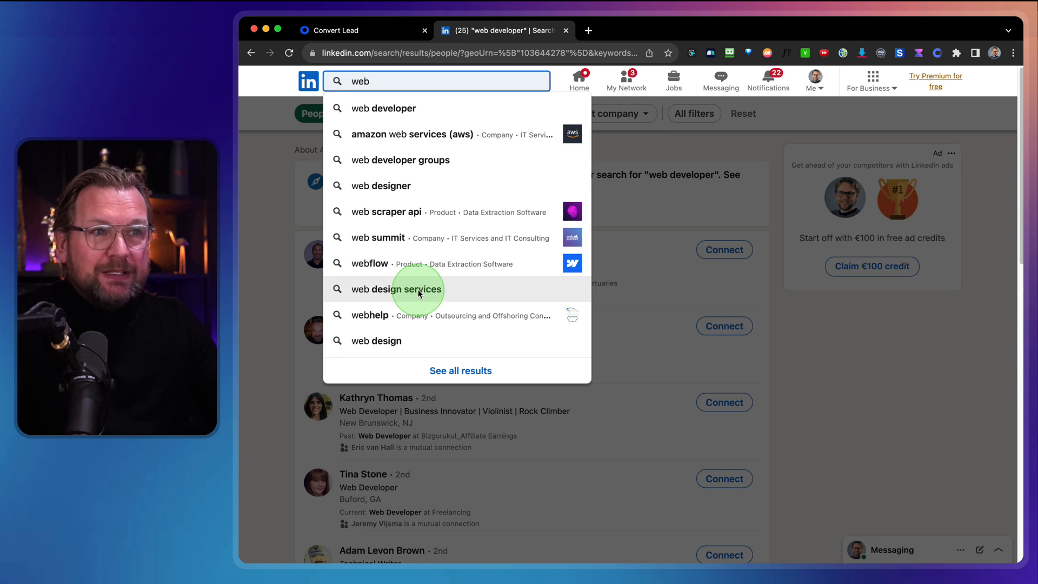
left_click(397, 289)
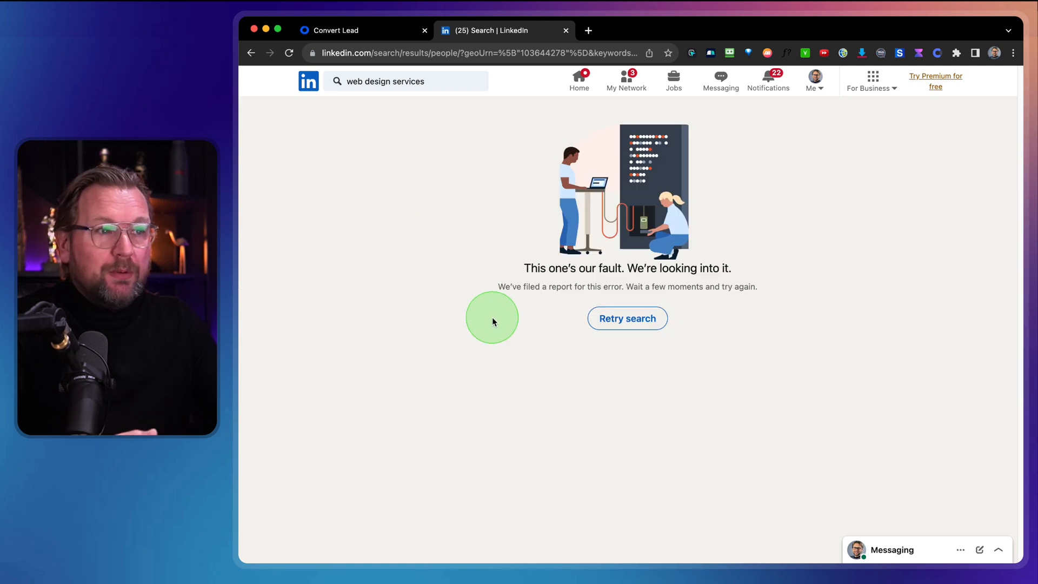
left_click(625, 319)
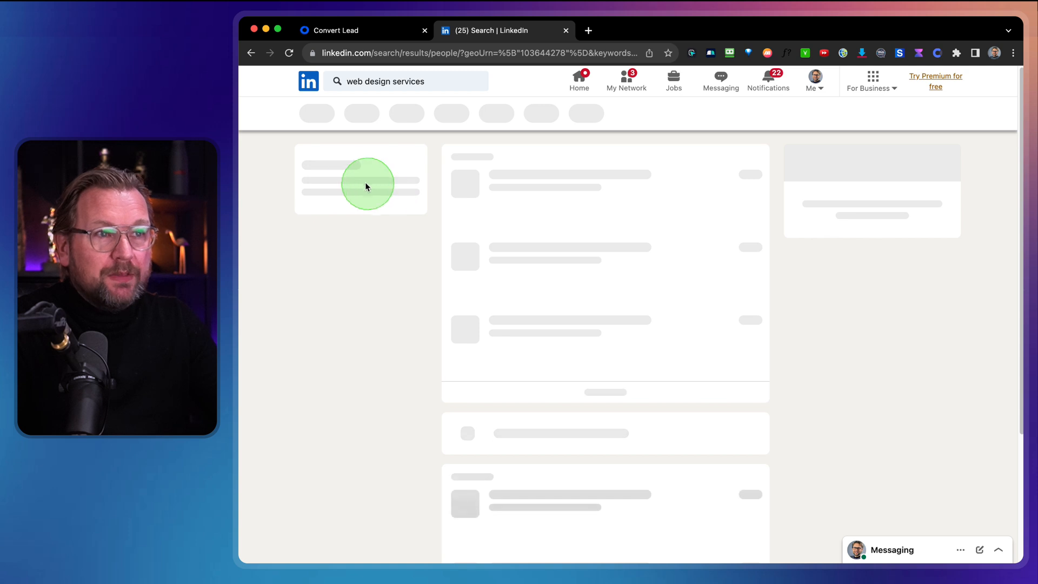
- Filter the web design services results to People only
left_click(374, 113)
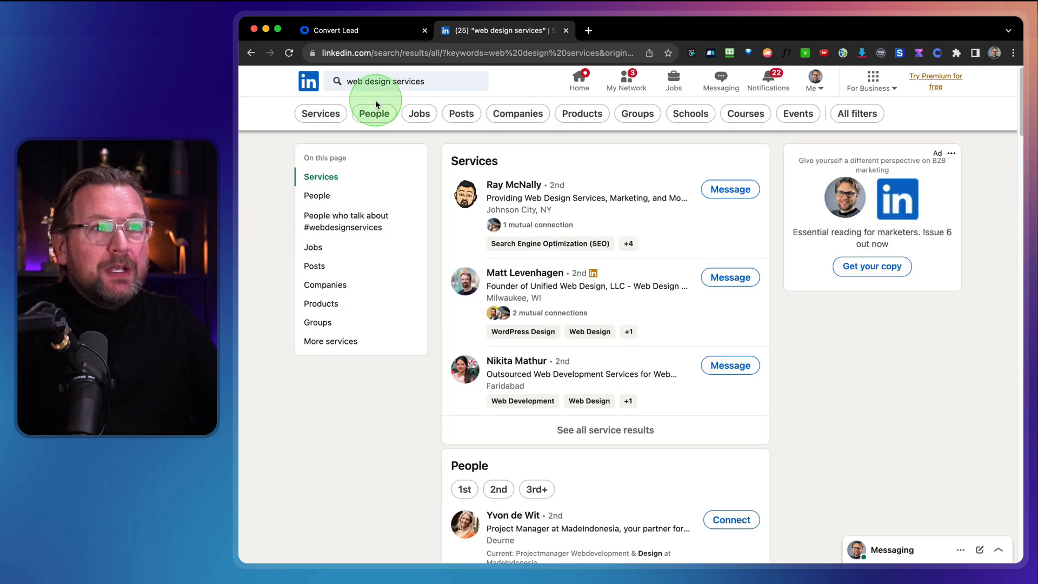
left_click(374, 113)
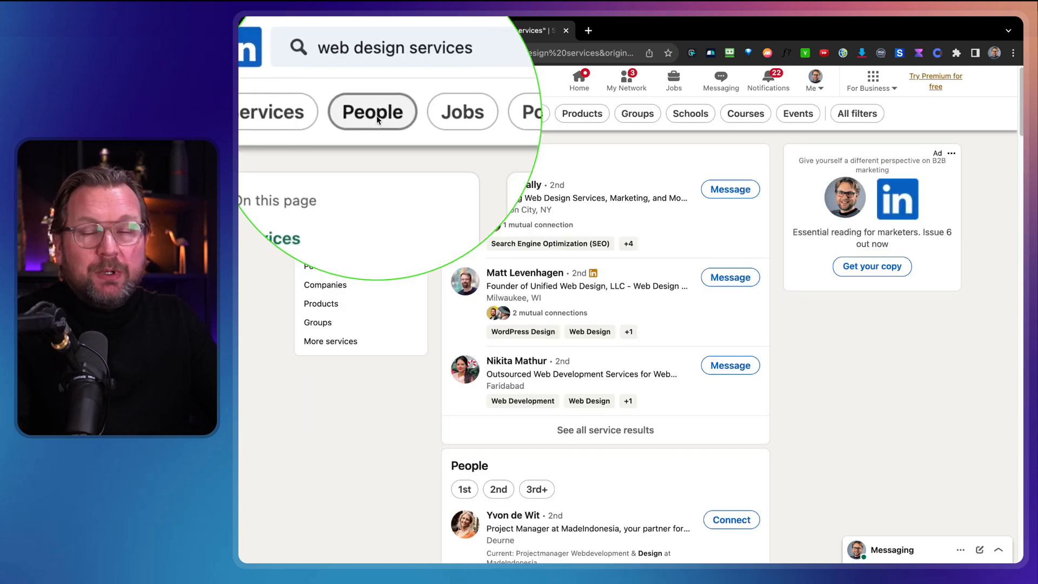
left_click(372, 112)
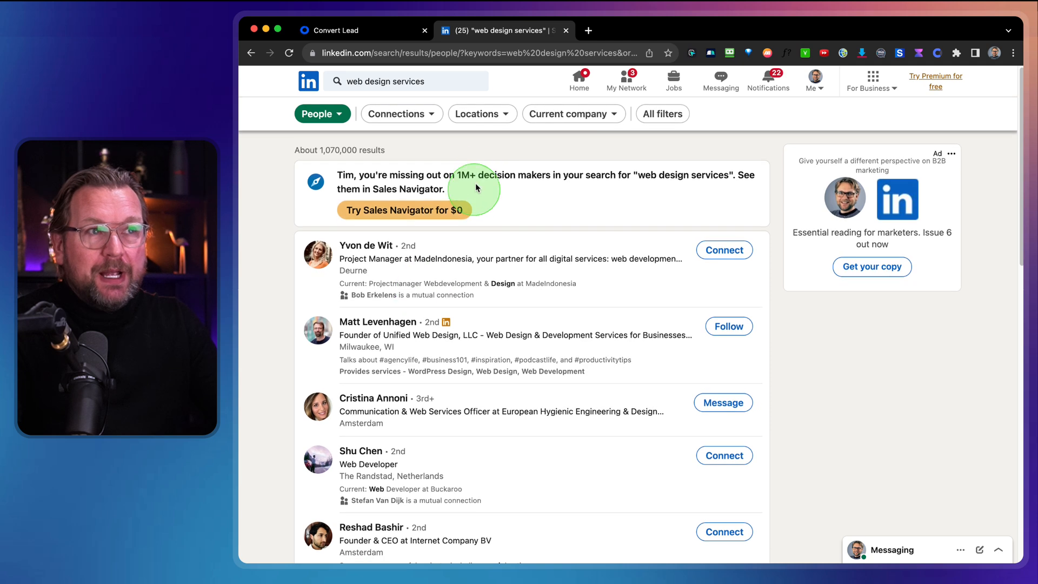
- Apply the United States location filter to the people results
left_click(482, 113)
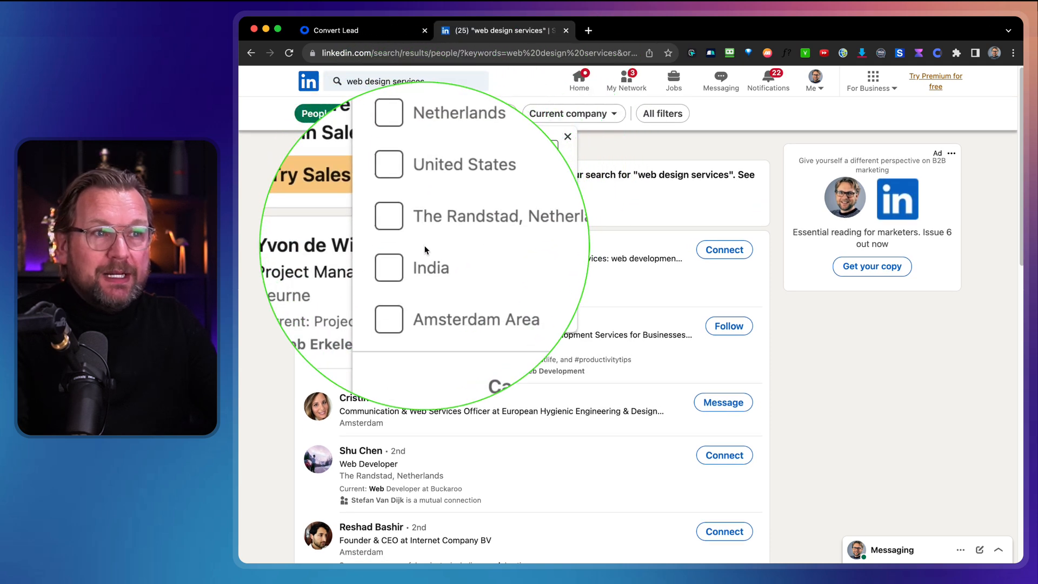
left_click(406, 204)
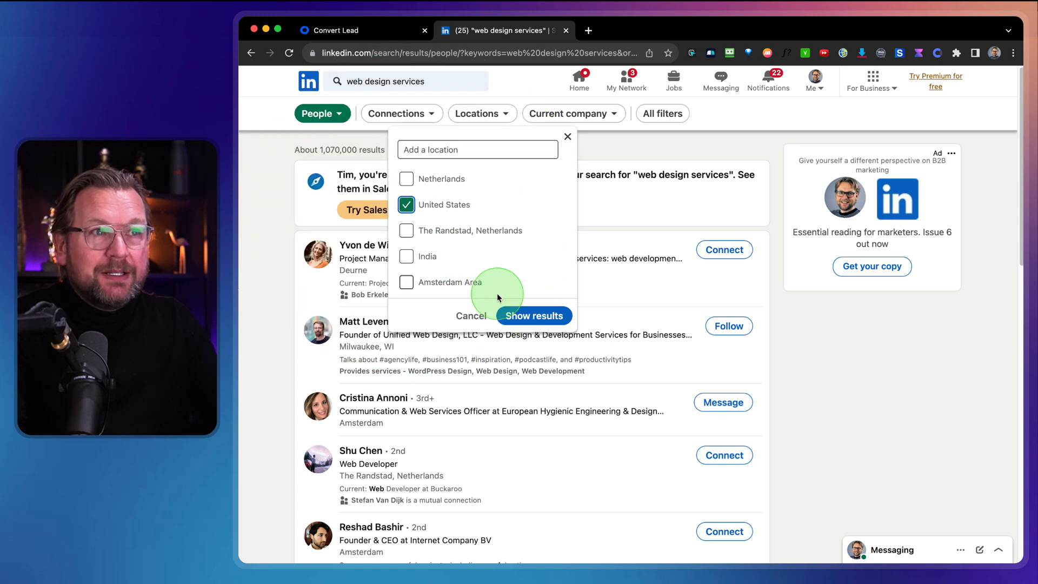
left_click(533, 316)
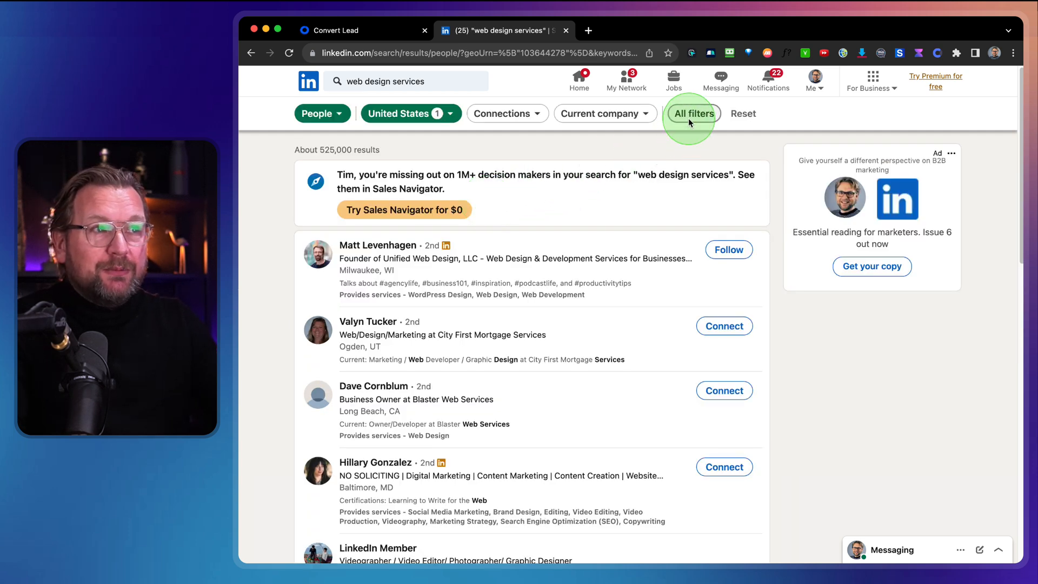
- Look over the All filters panel, then close it
left_click(692, 113)
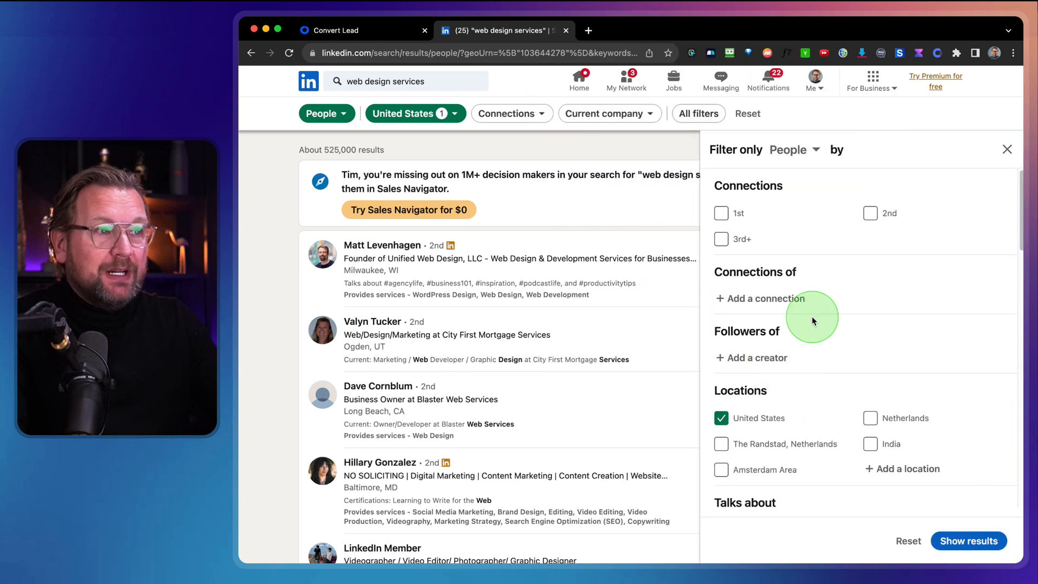
scroll("down", 3)
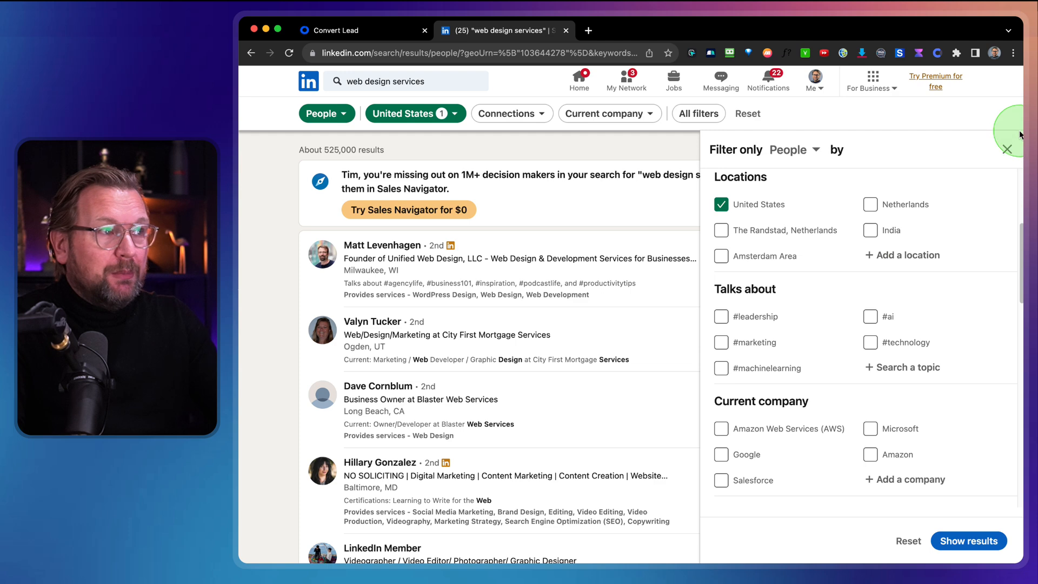
left_click(1006, 148)
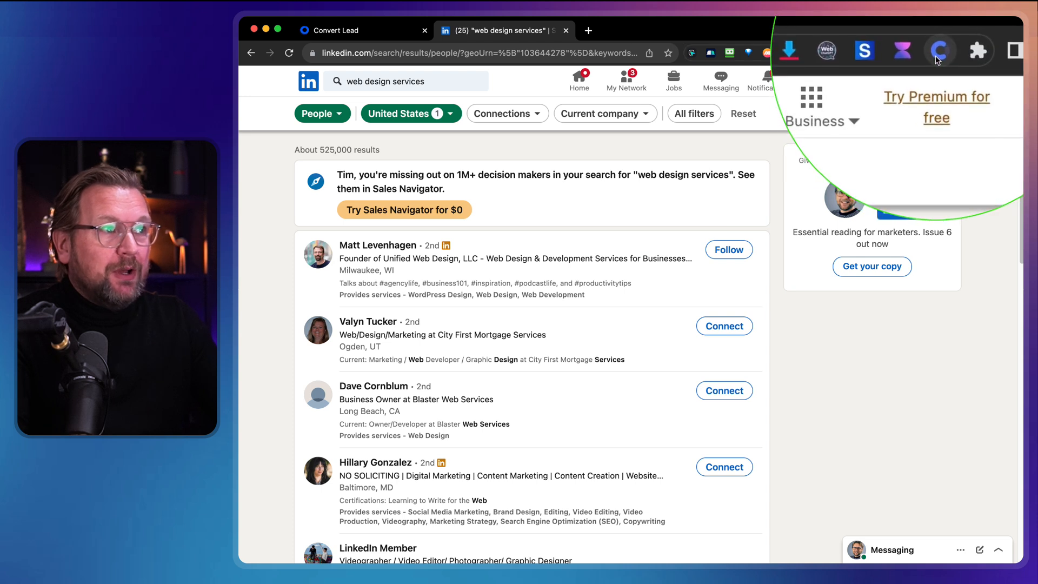
- Start the Convert Lead scraper on the filtered web design services results
left_click(938, 52)
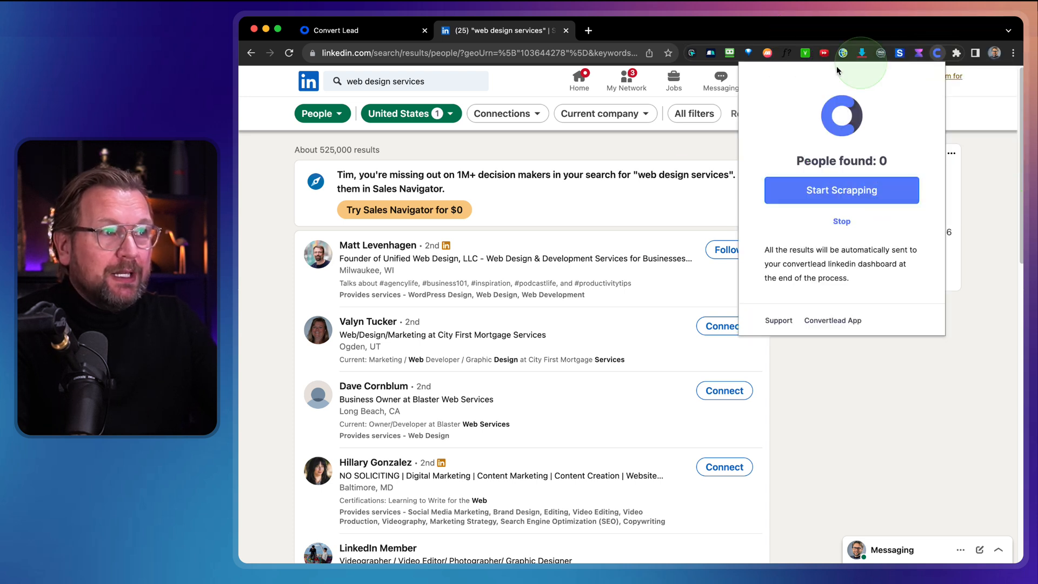
mouse_move(779, 156)
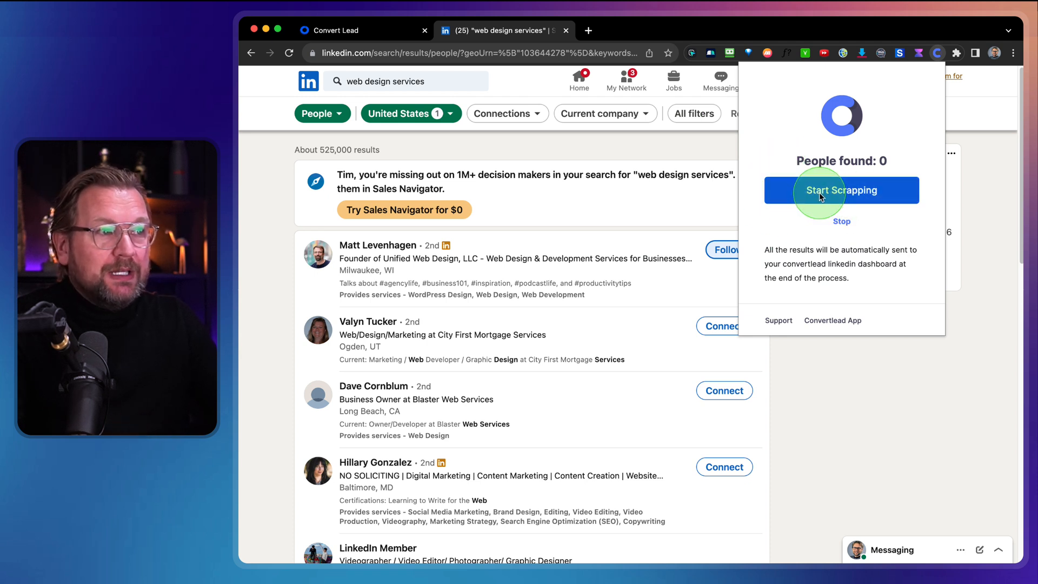
left_click(840, 190)
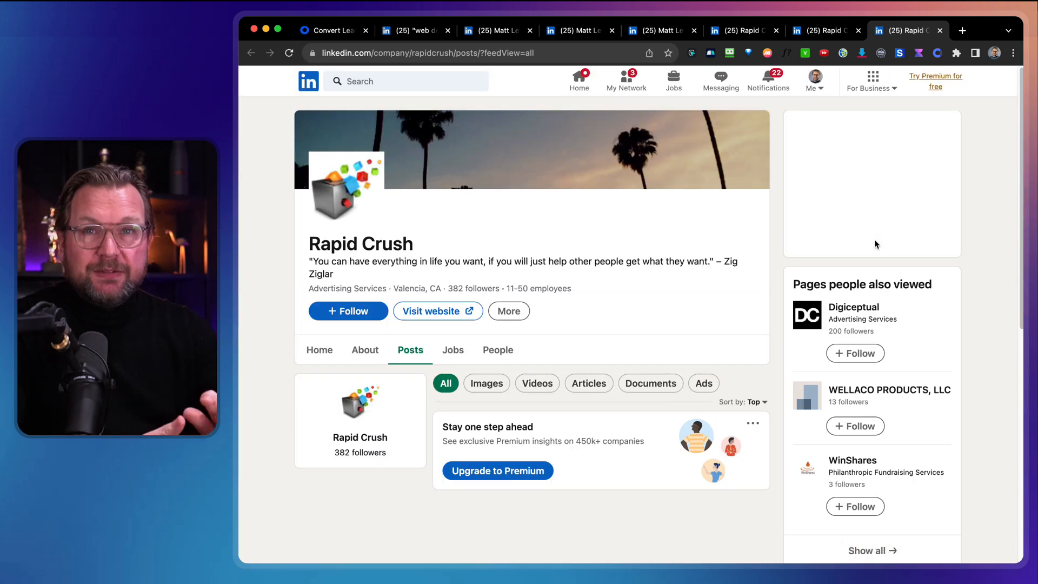
- Sort the Rapid Crush company posts by most recent
left_click(752, 401)
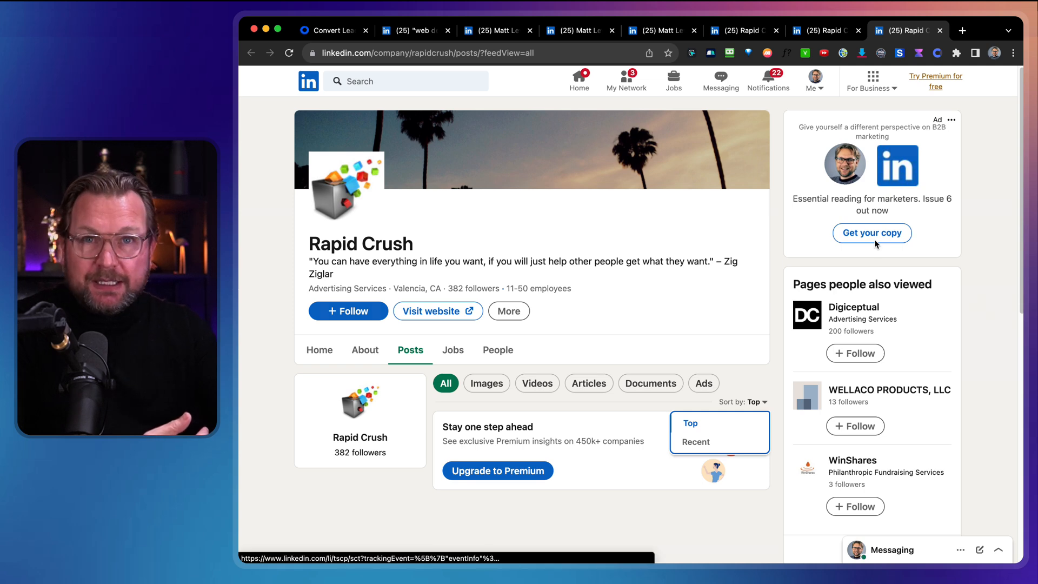
left_click(695, 443)
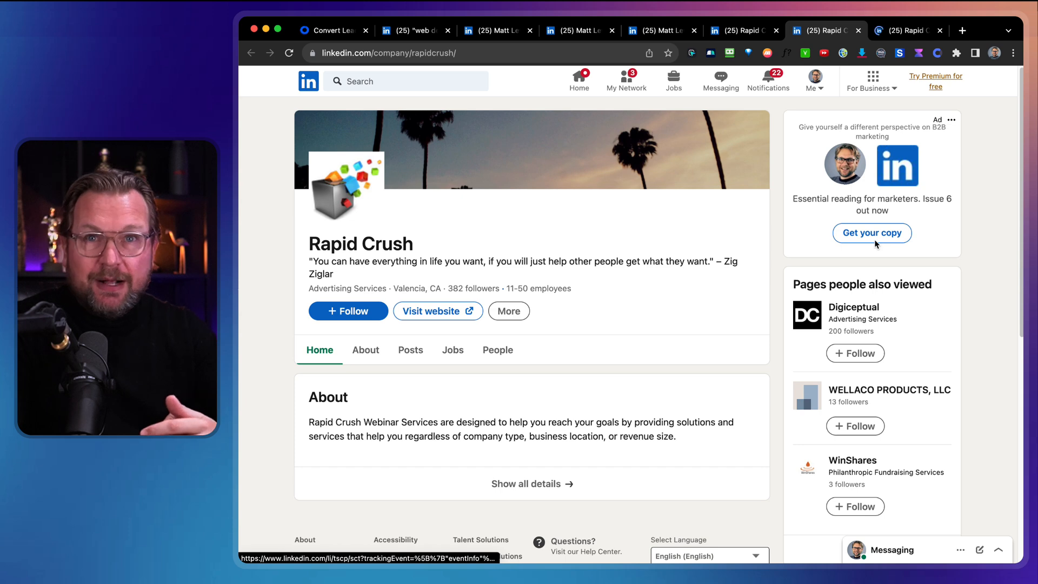
left_click(410, 349)
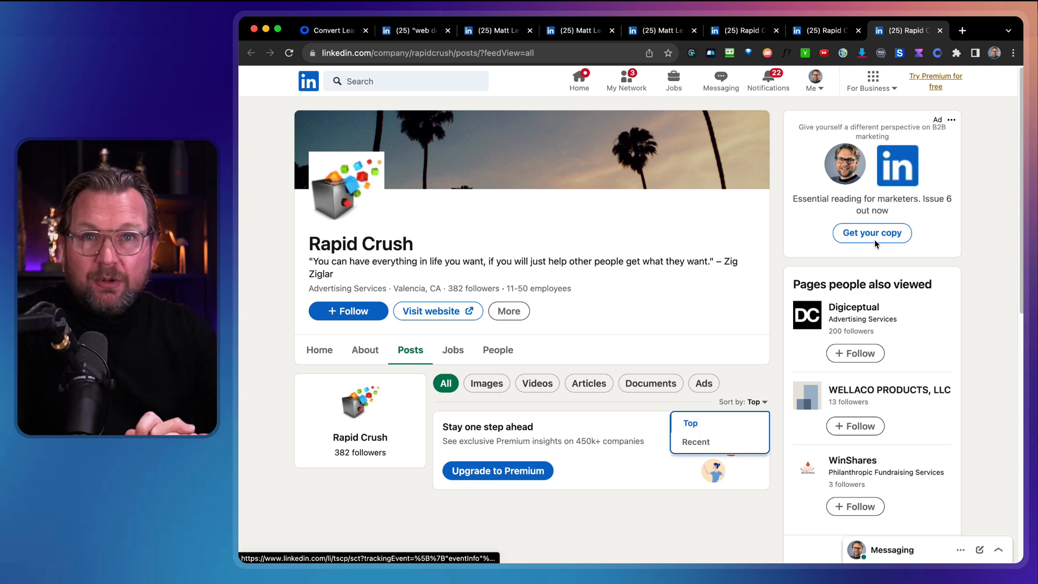
left_click(696, 442)
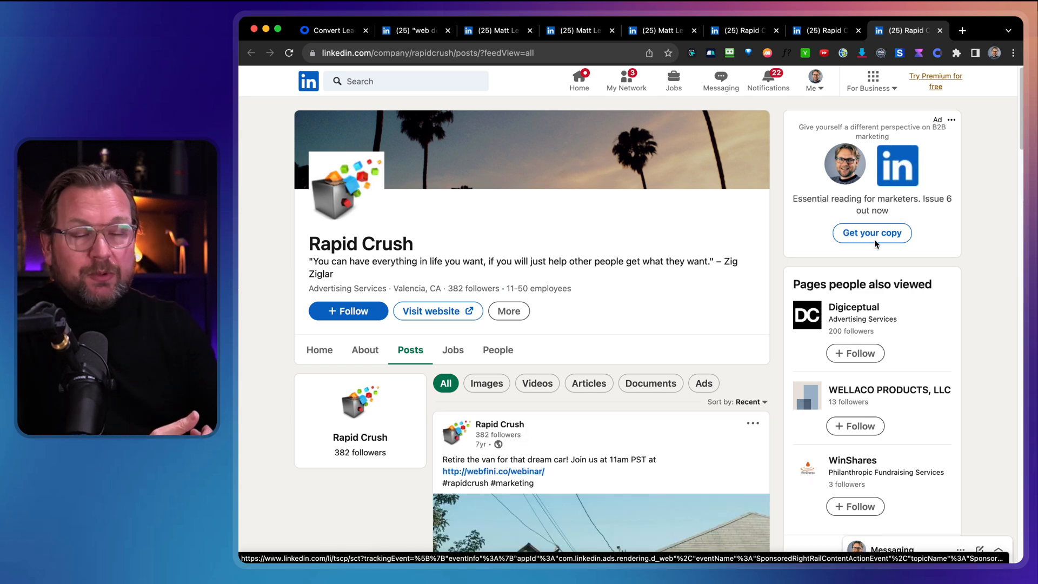
- View a profile's contact details, then move on to Uber's company posts
left_click(749, 402)
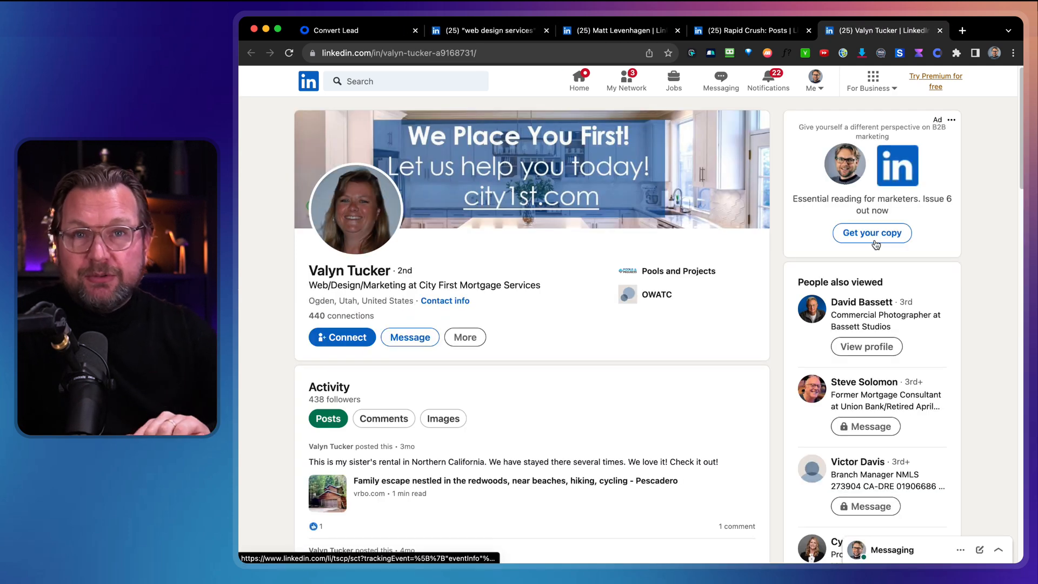
left_click(445, 301)
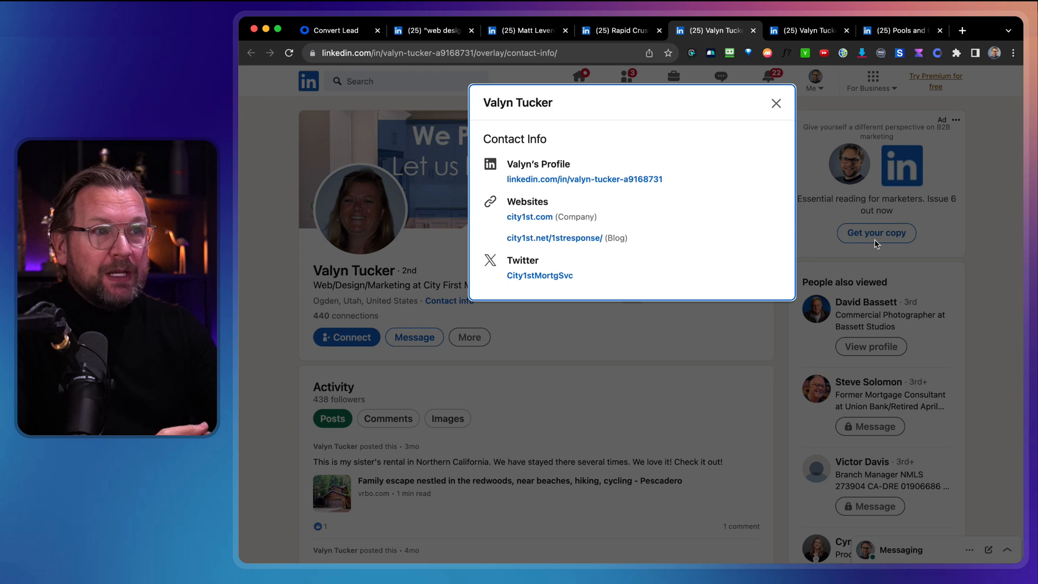
left_click(900, 30)
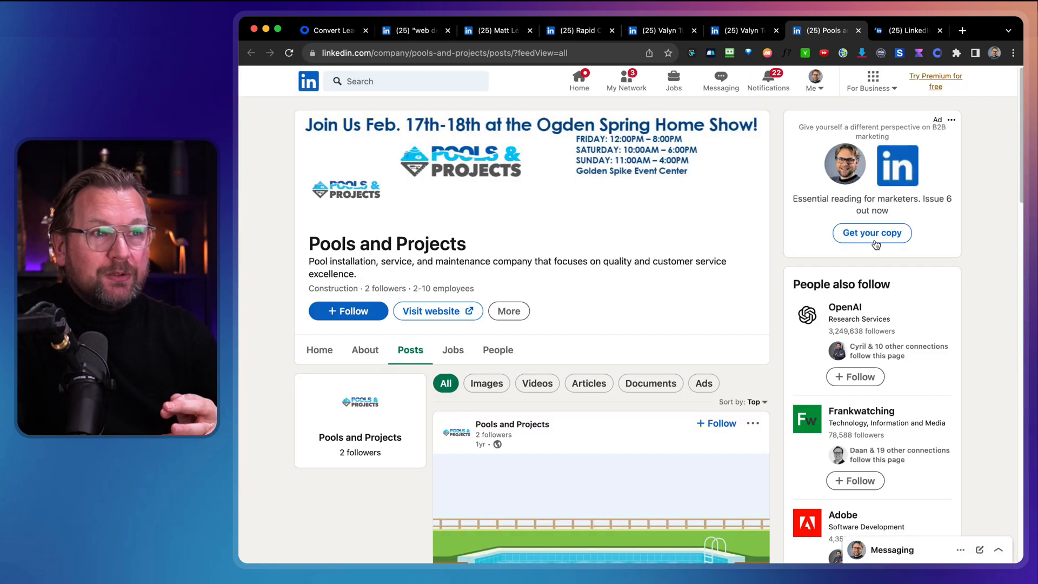
left_click(752, 401)
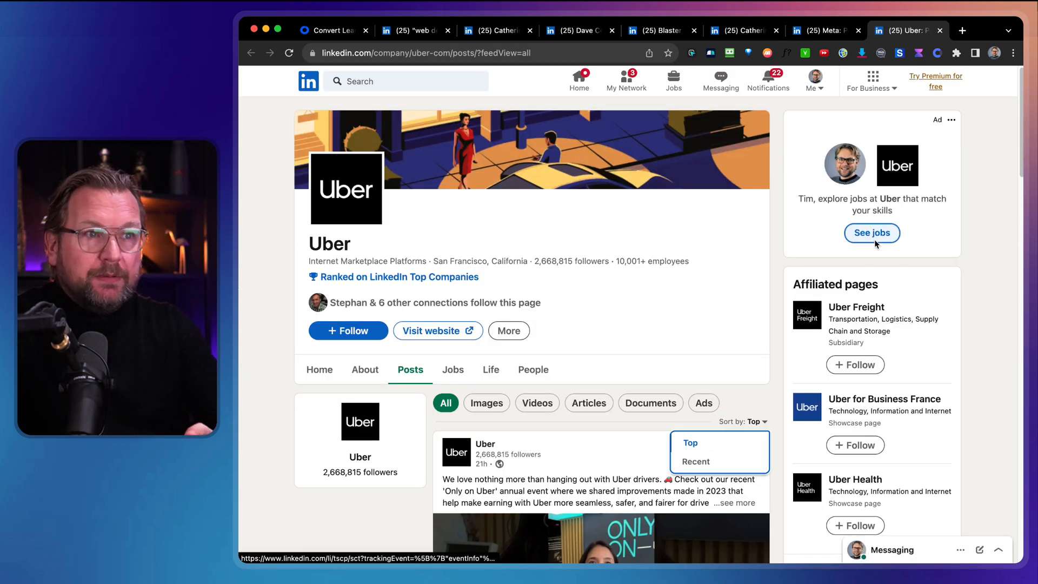
left_click(695, 461)
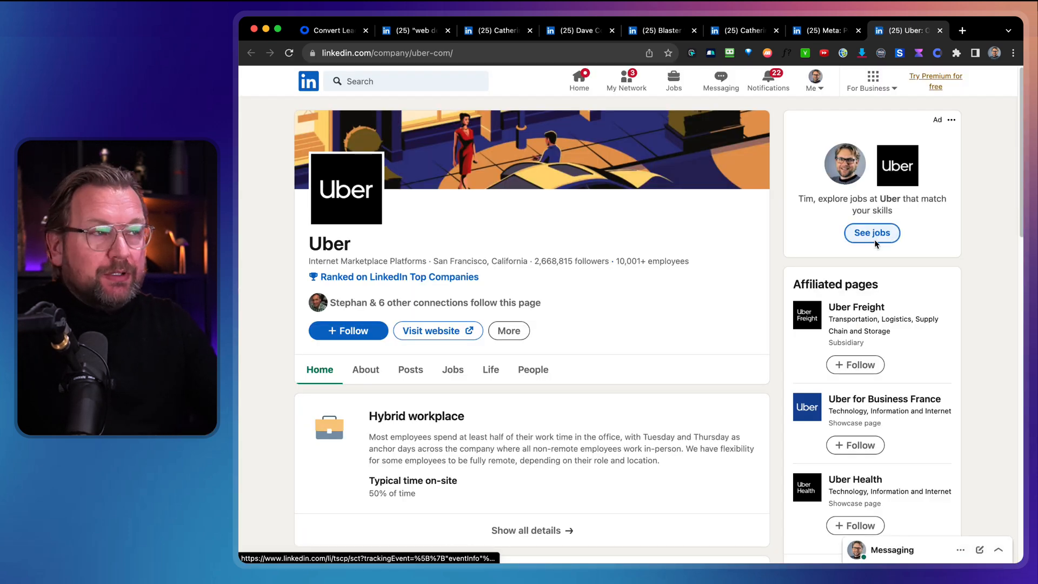
left_click(410, 369)
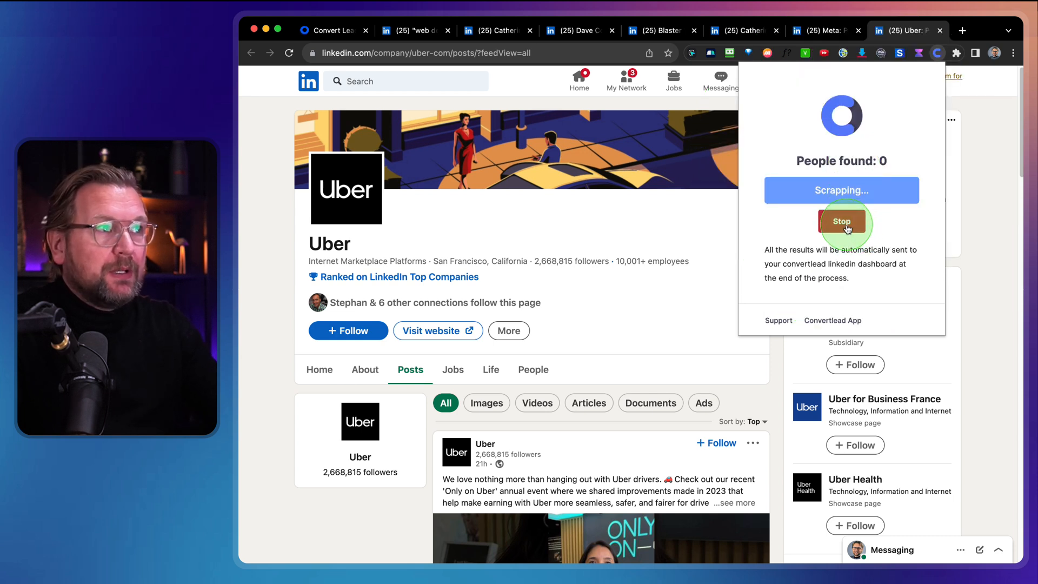
- Stop the Uber posts scraper once People found reaches 10
left_click(841, 221)
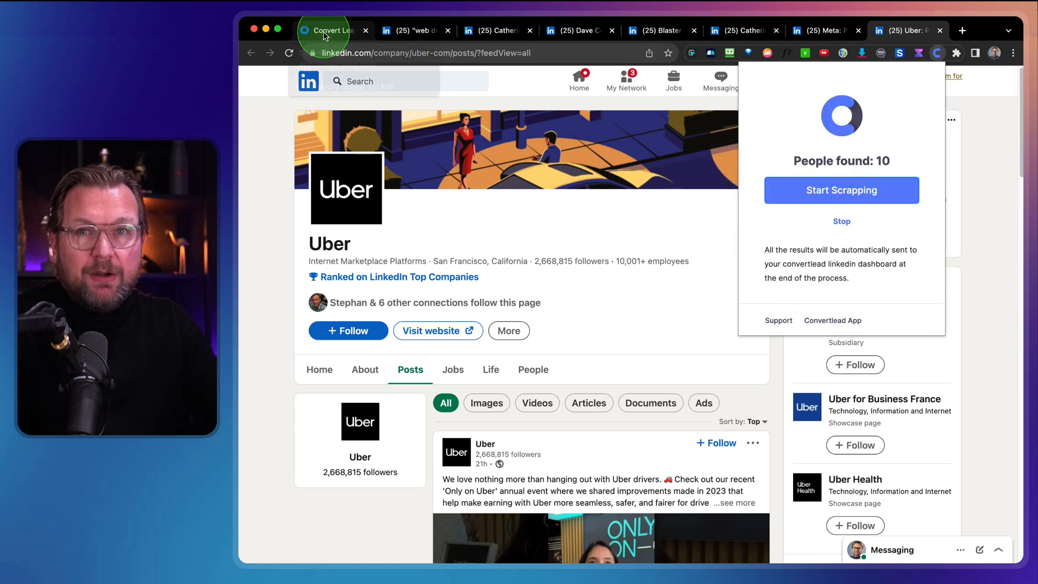
left_click(330, 30)
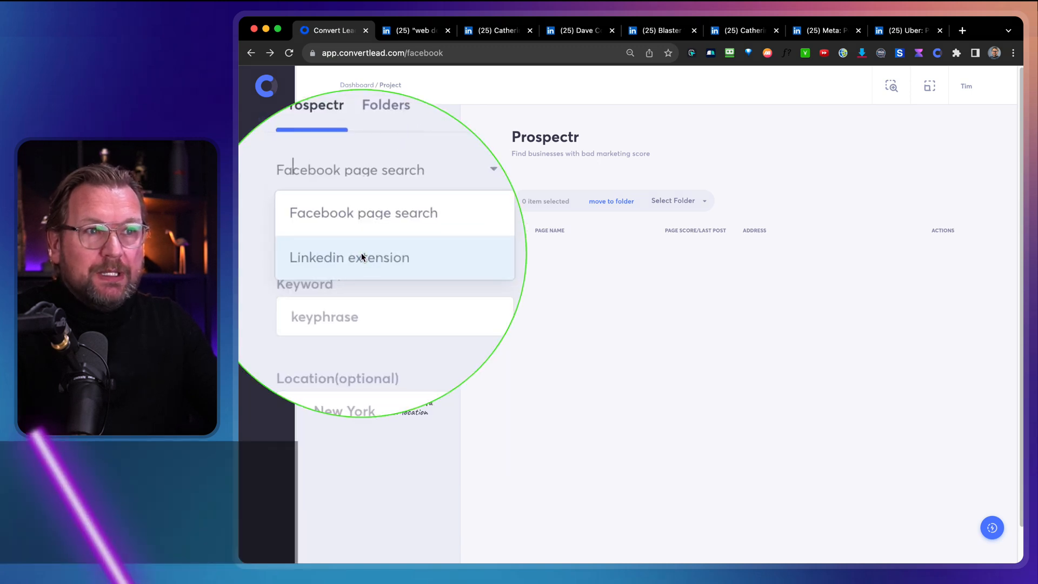
left_click(348, 257)
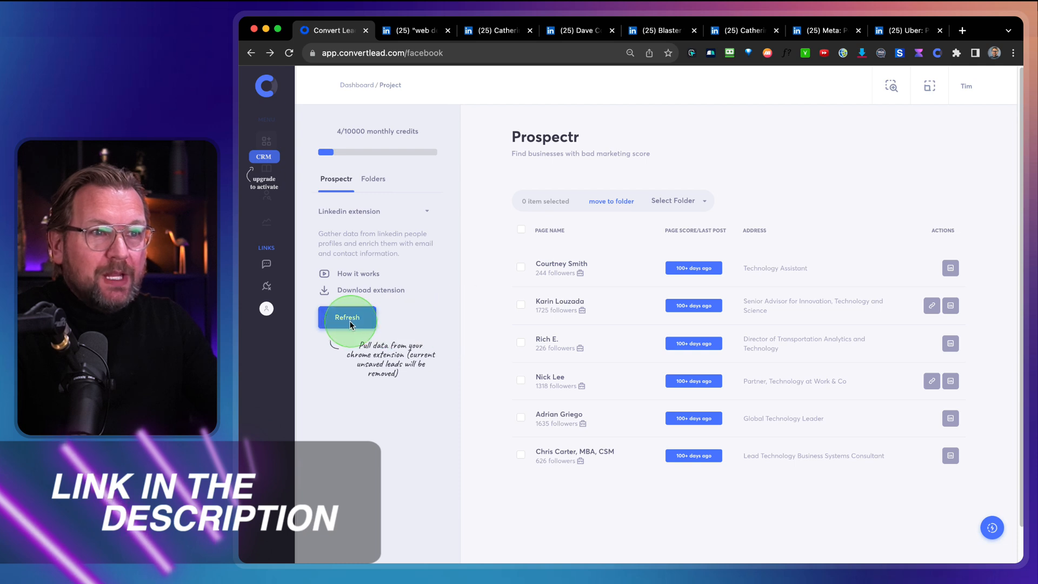
left_click(346, 317)
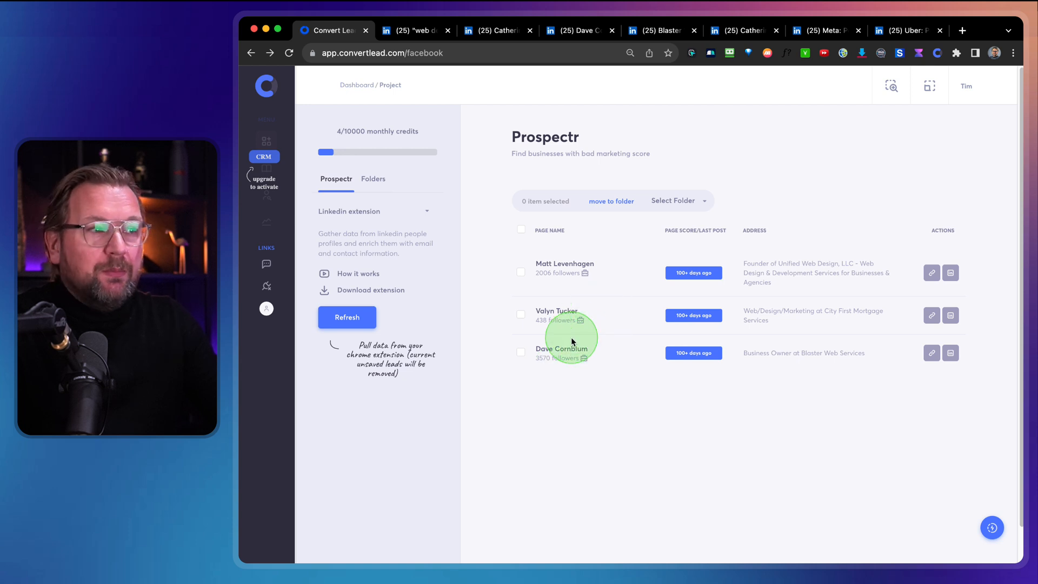
left_click(346, 317)
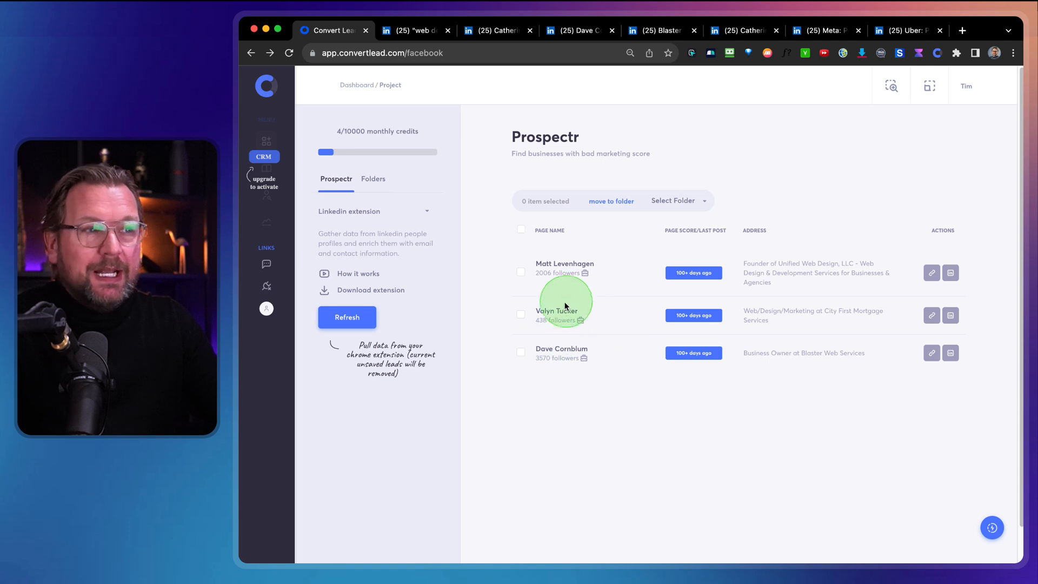
mouse_move(575, 330)
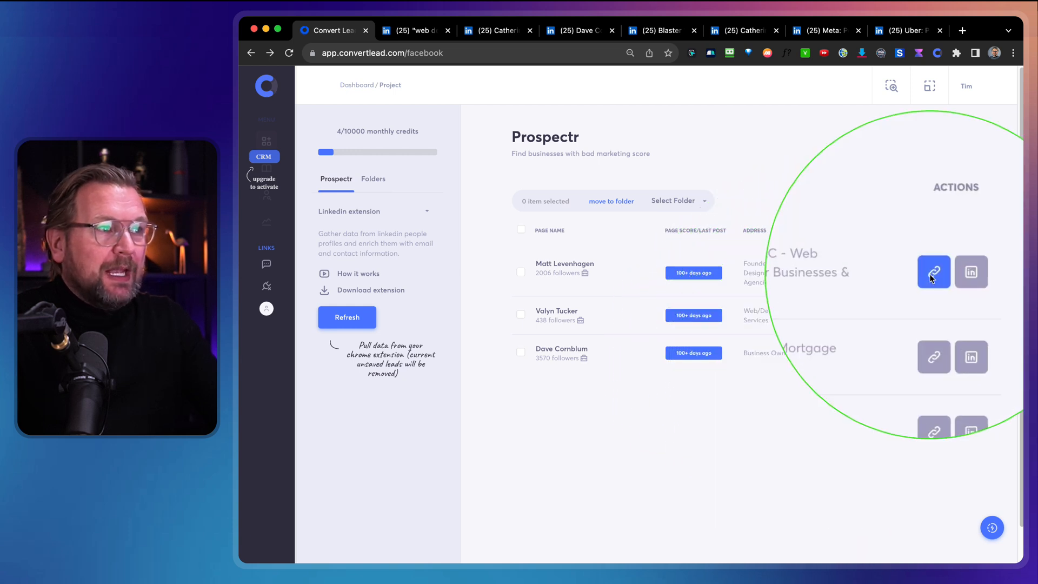
left_click(950, 271)
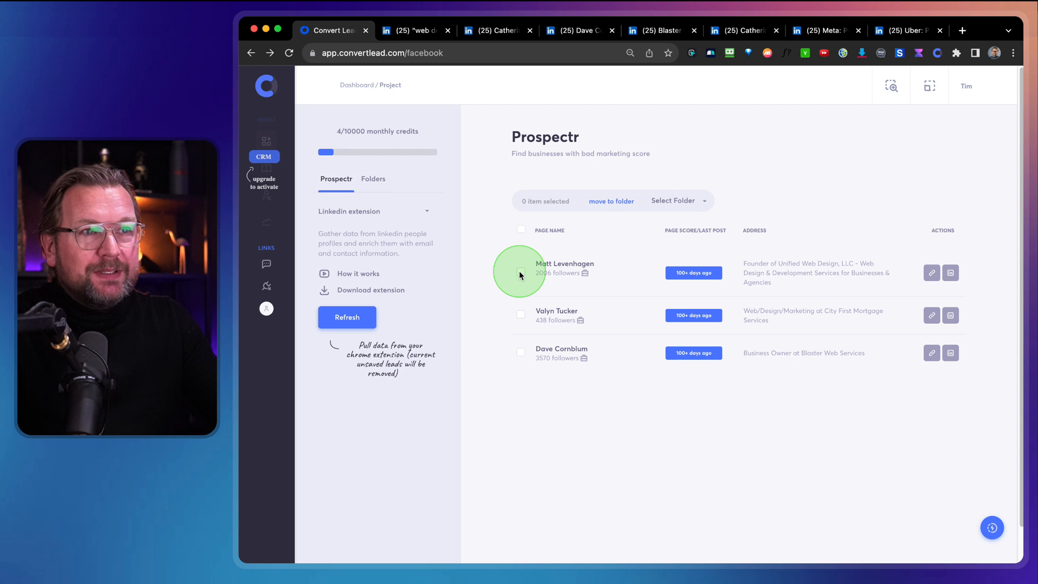
left_click(521, 273)
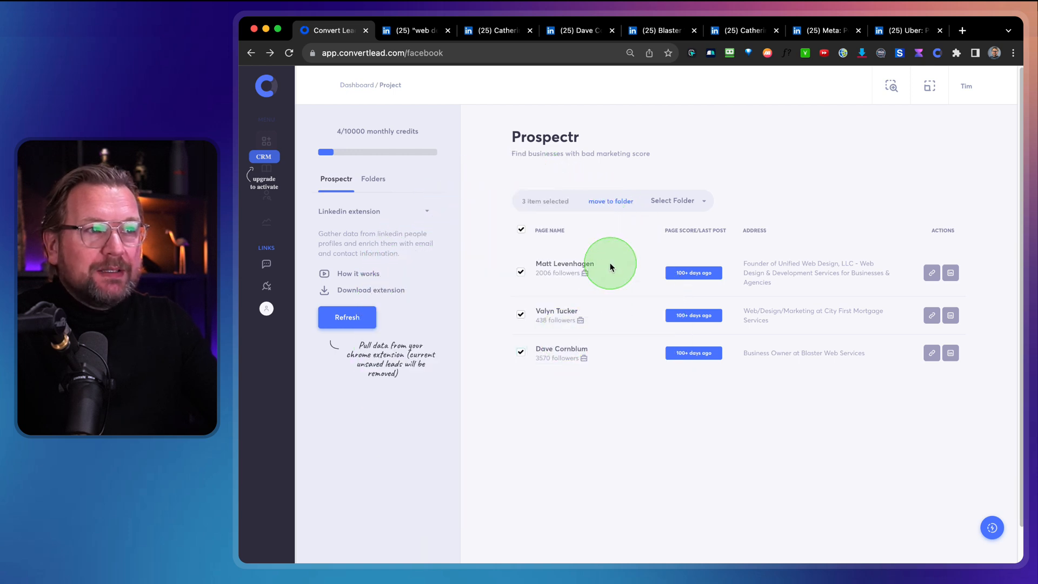
left_click(610, 200)
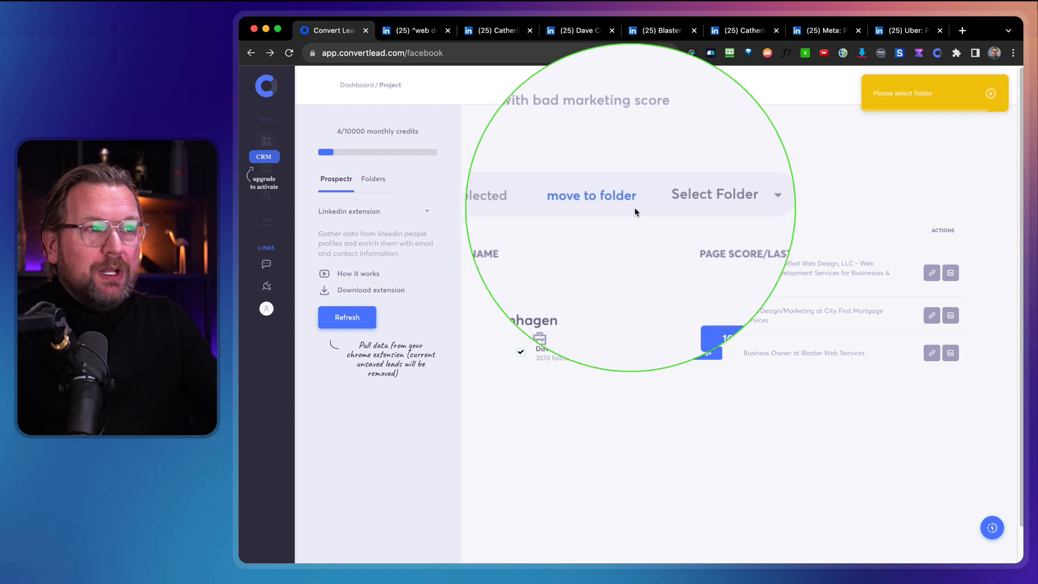
left_click(725, 194)
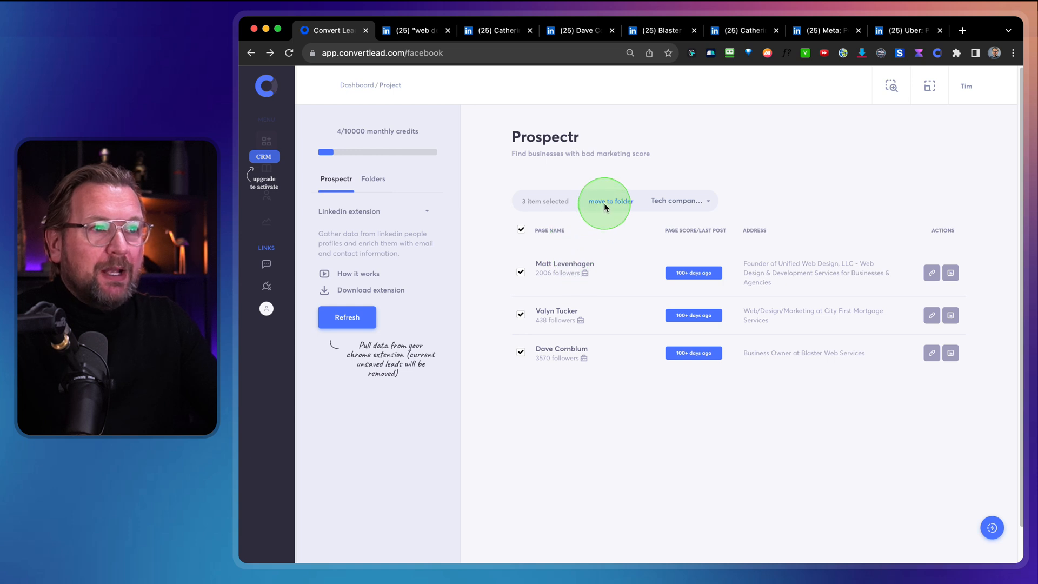
left_click(610, 201)
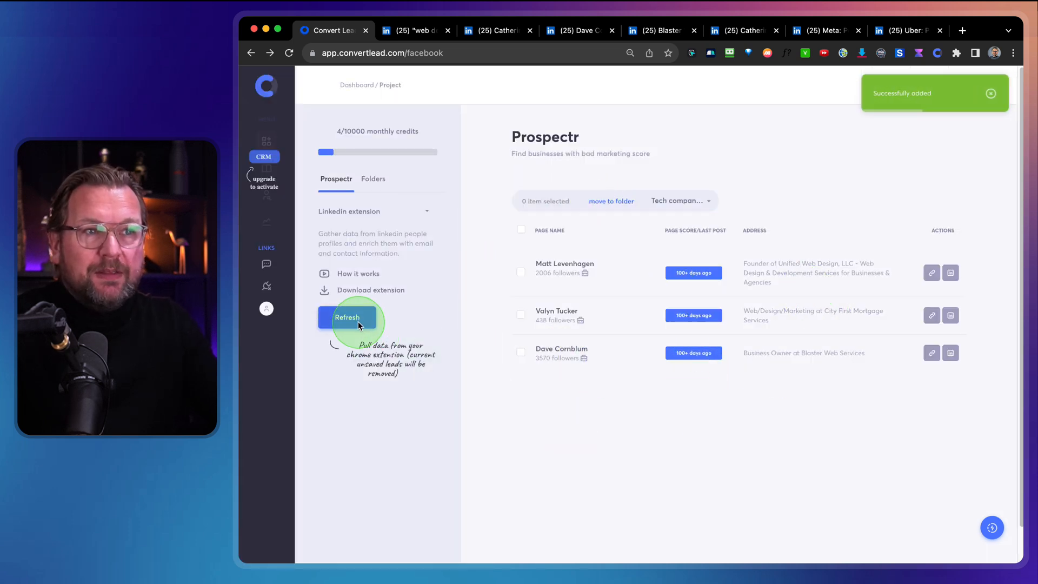
left_click(346, 318)
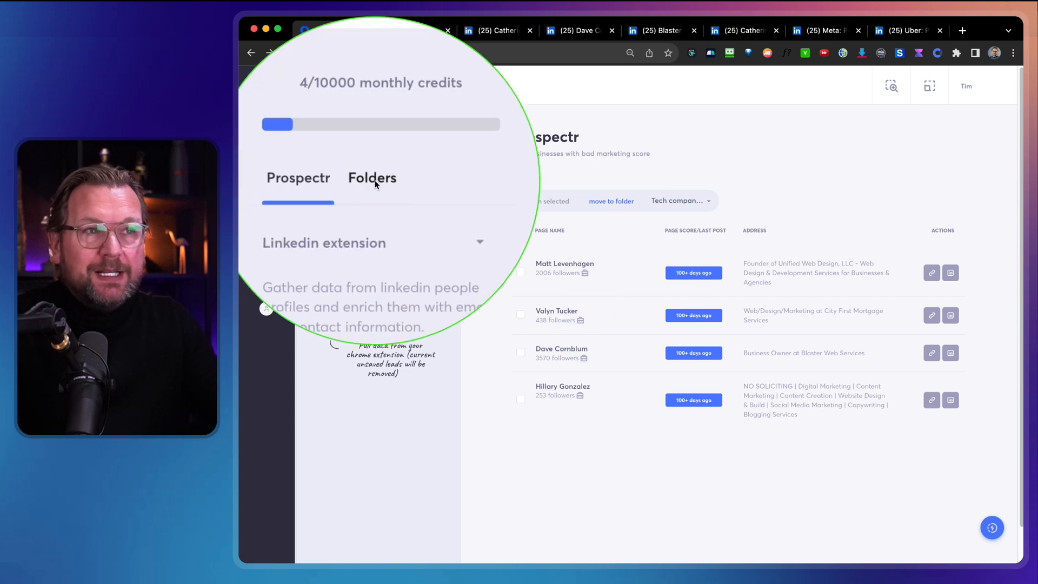
- Scroll through the Tech companies folder's leads and their email contacts
left_click(372, 177)
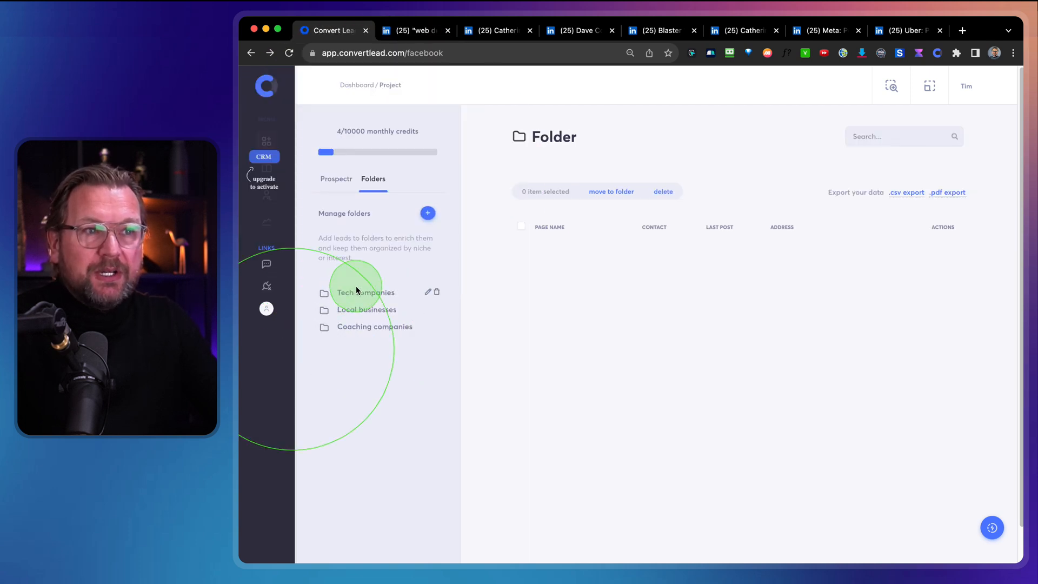
left_click(365, 292)
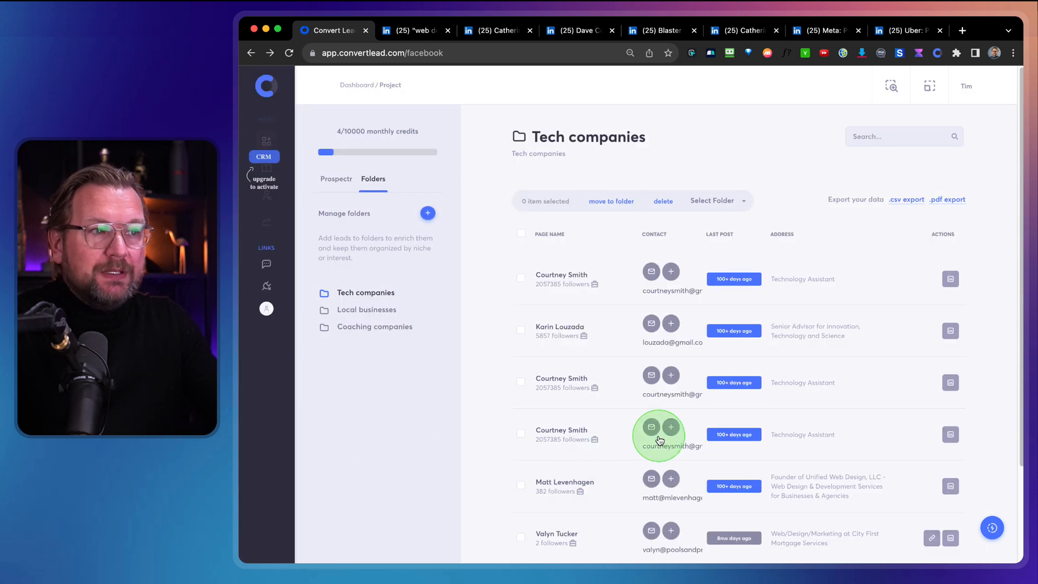
scroll("down", 3)
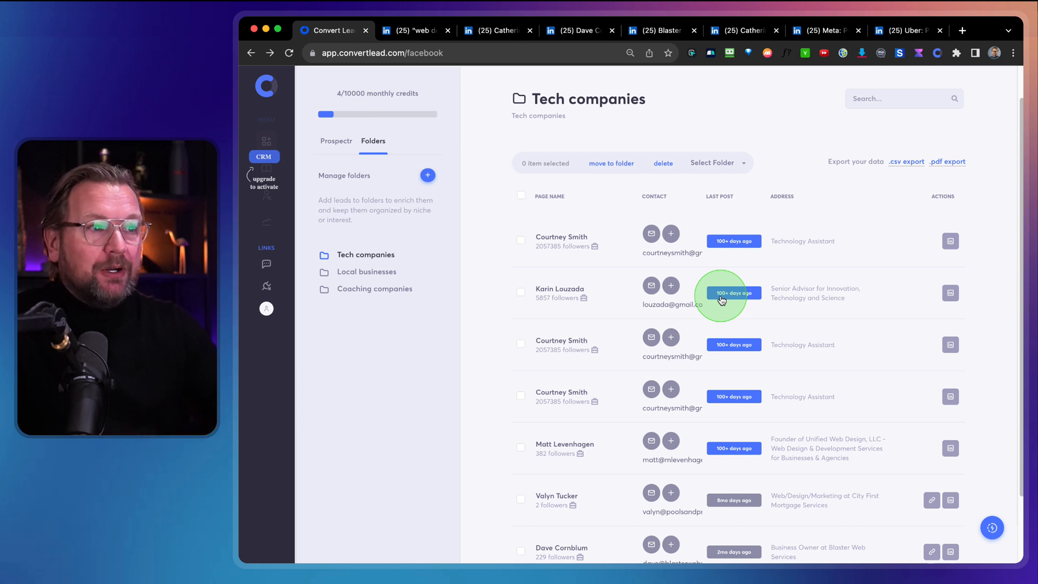
mouse_move(721, 258)
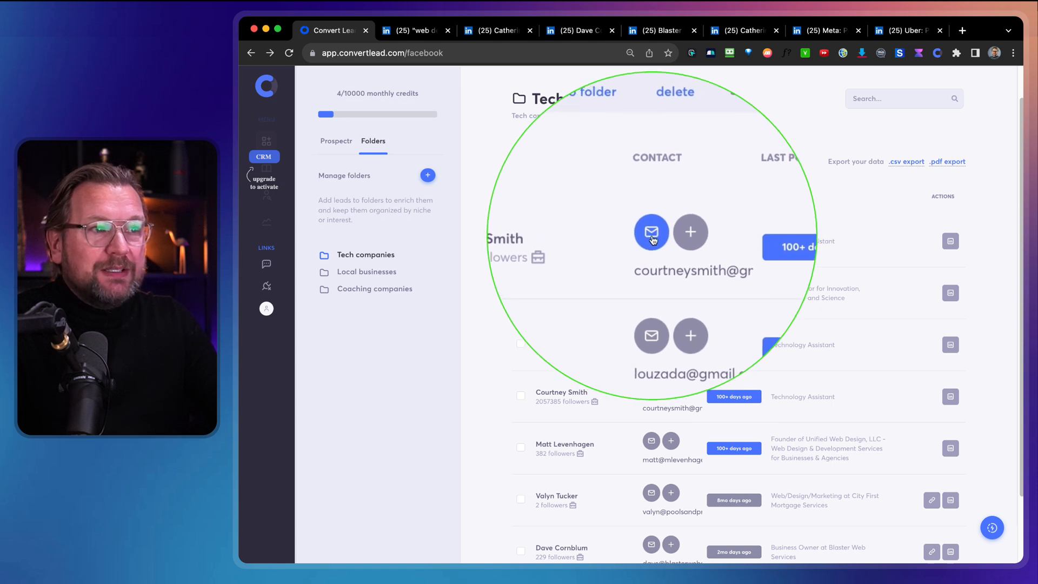
- Start an email to the first lead, then cancel the empty draft
left_click(650, 231)
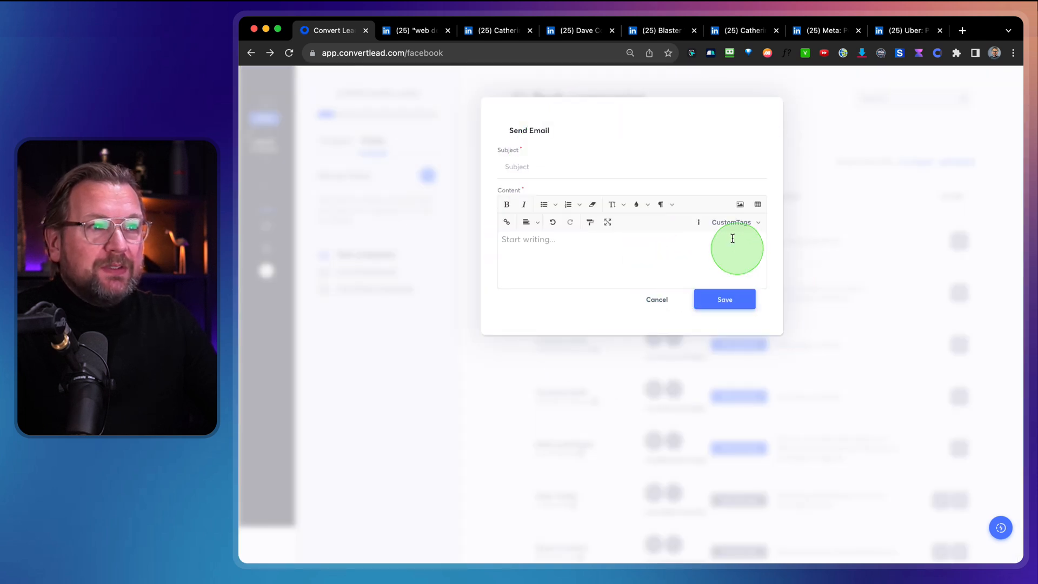
mouse_move(640, 230)
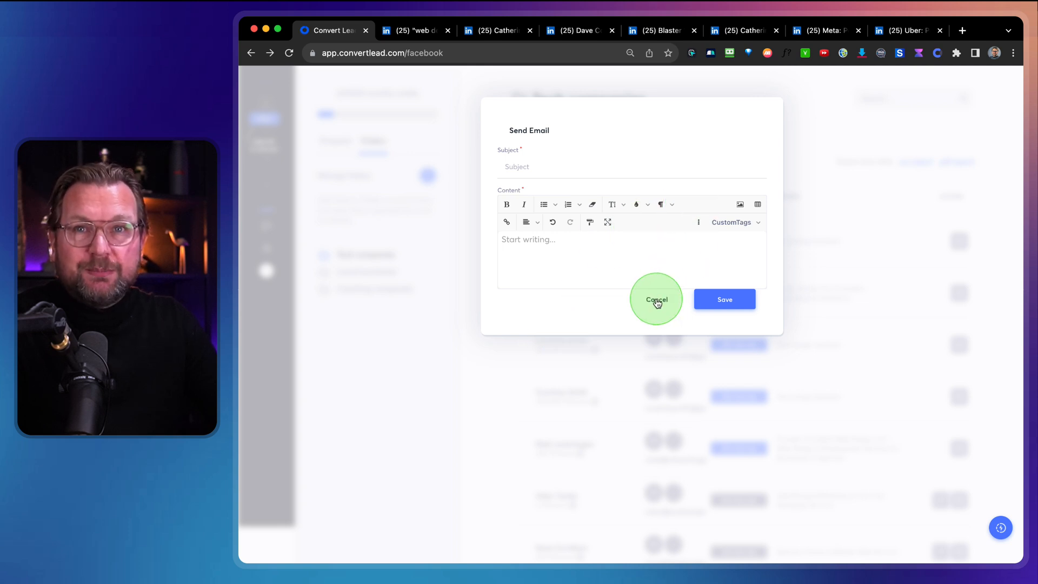
left_click(655, 299)
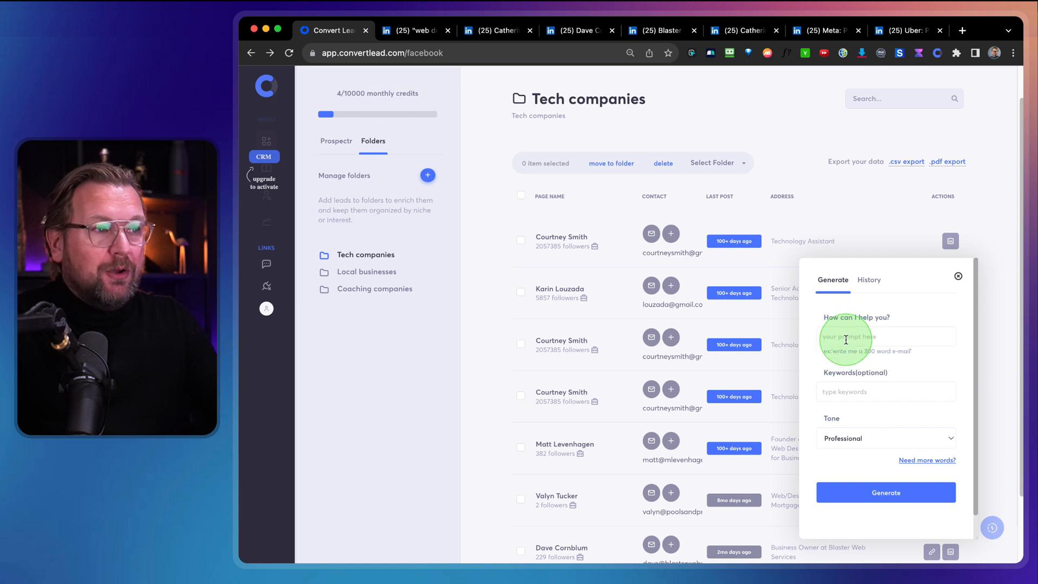
- Write an AI prompt introducing web design services with a call request, keyword 'web design', Professional tone
left_click(885, 336)
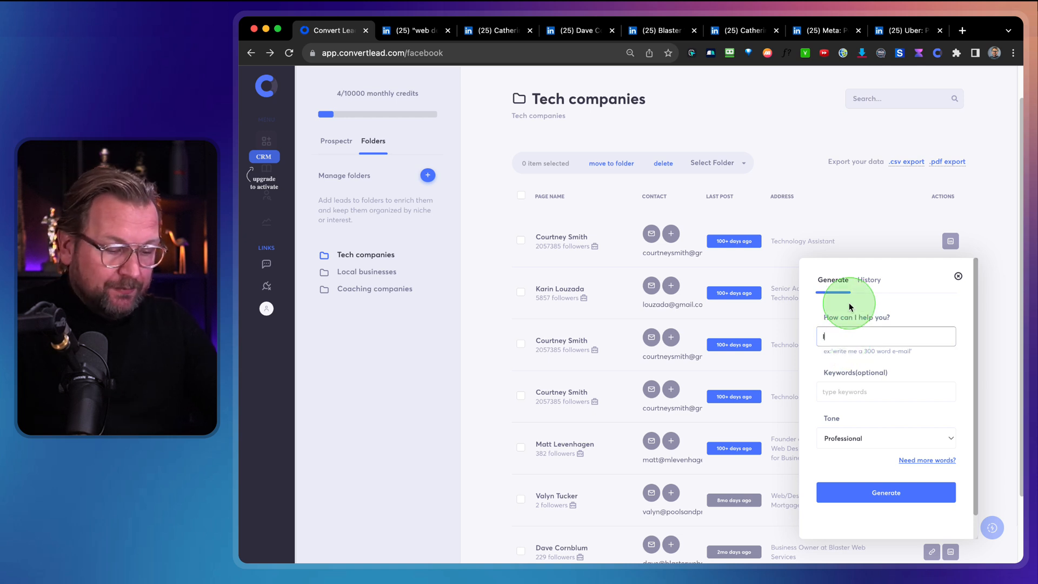
type("Introduce our w")
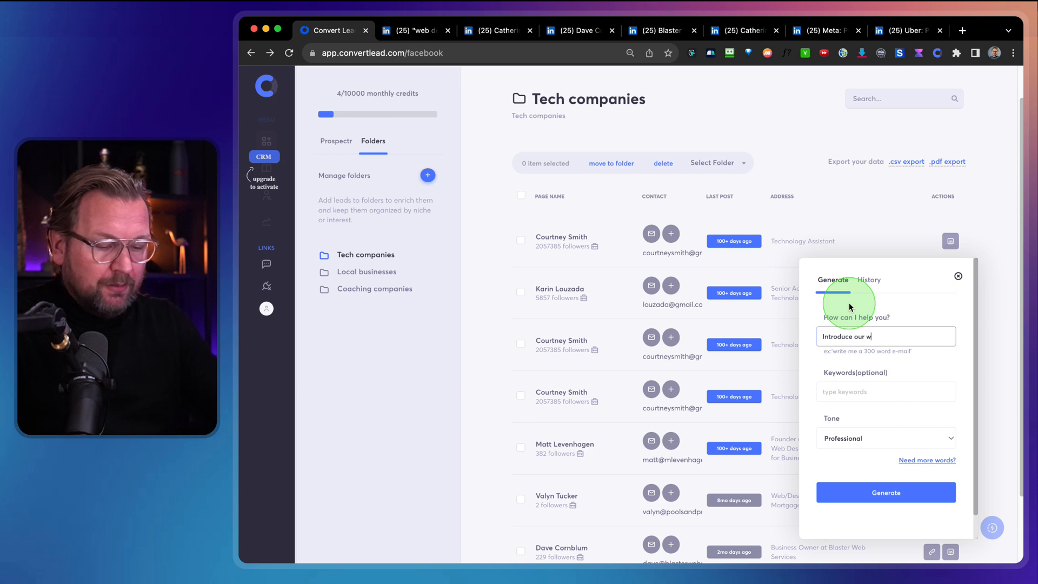
type("ebdesign s")
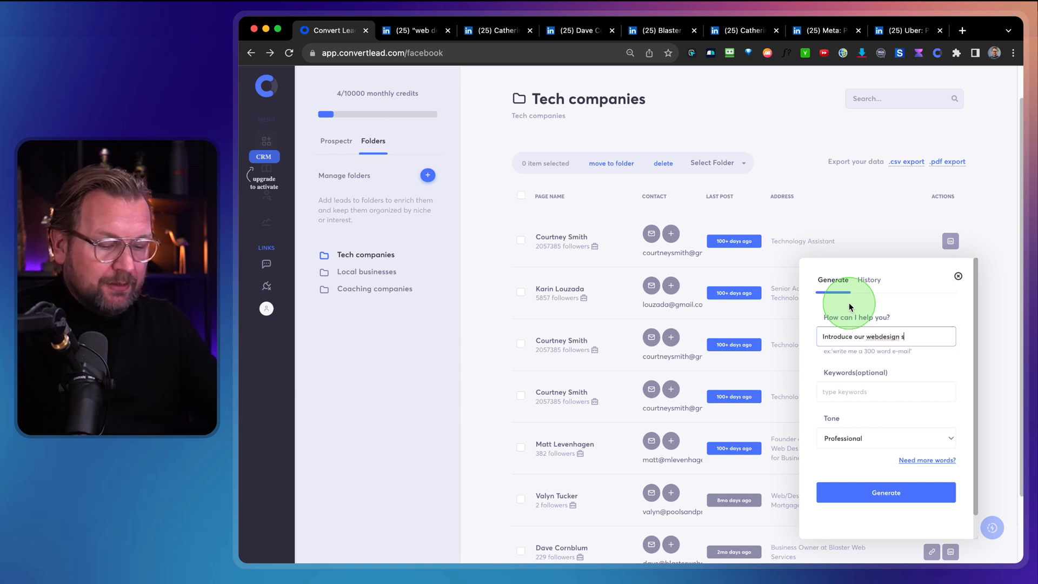
type("services and")
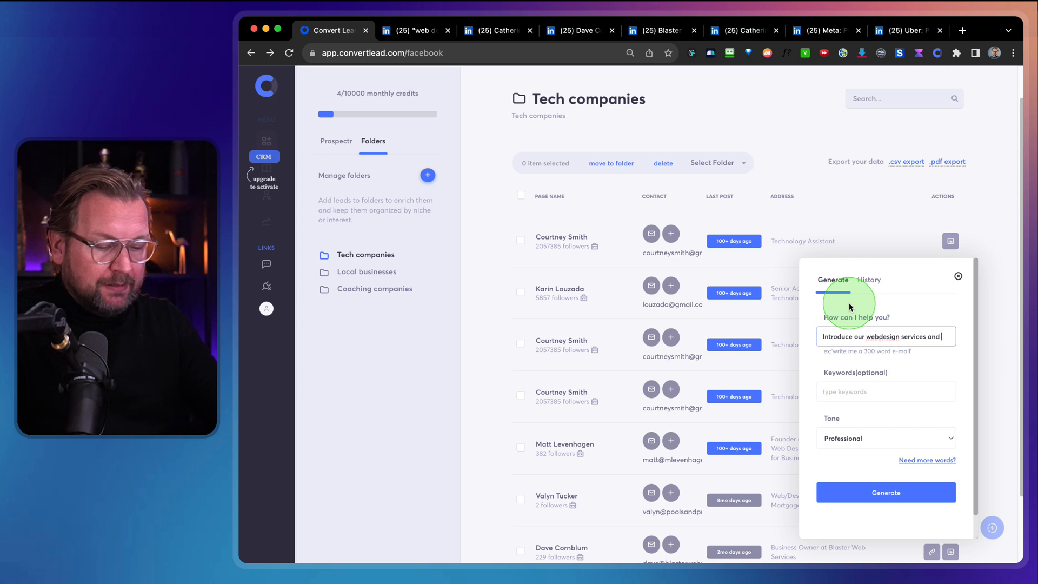
type("close with a cta asking if it's ok to c")
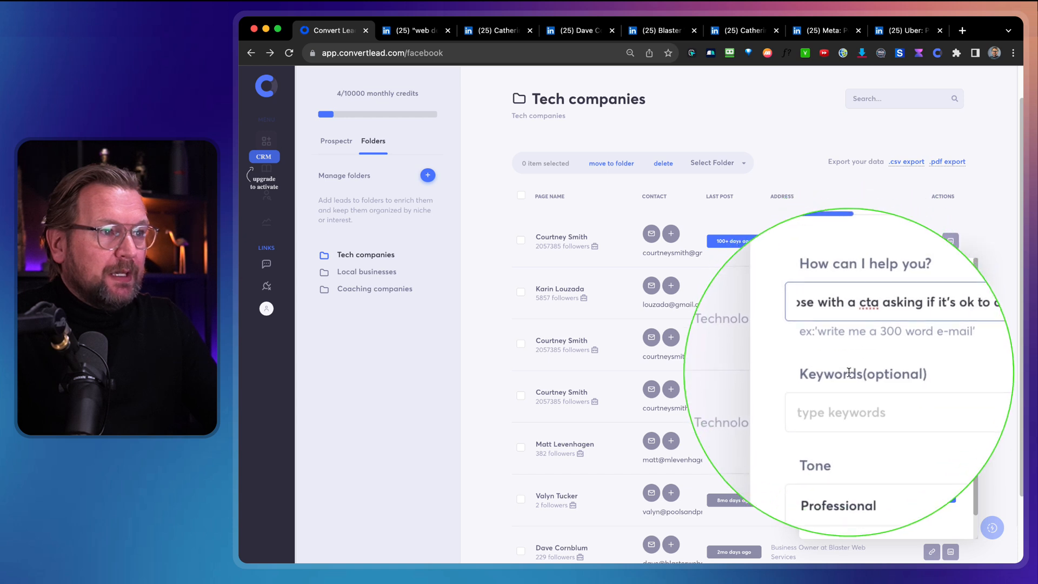
type("w")
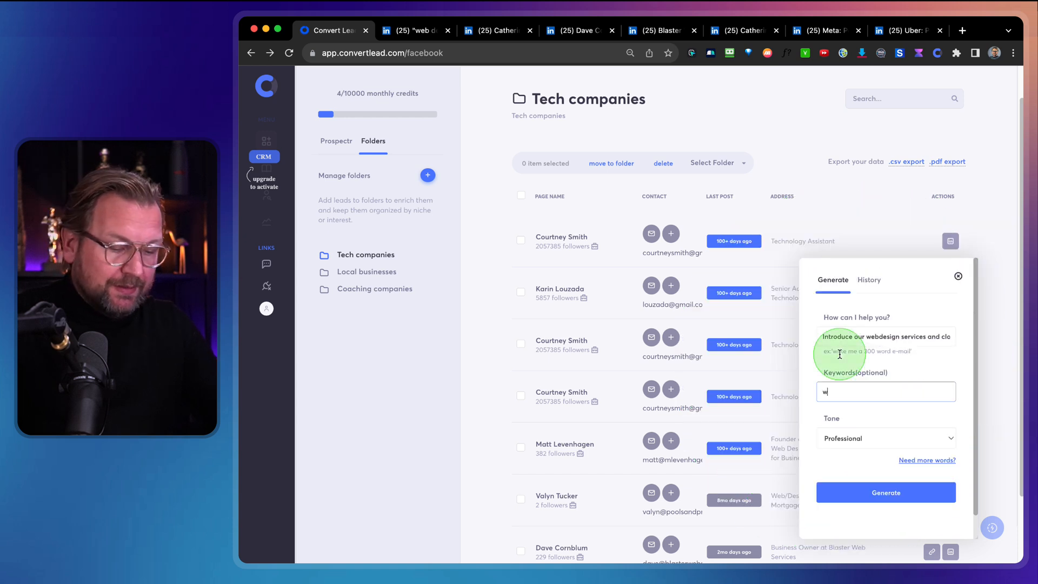
type("eb design")
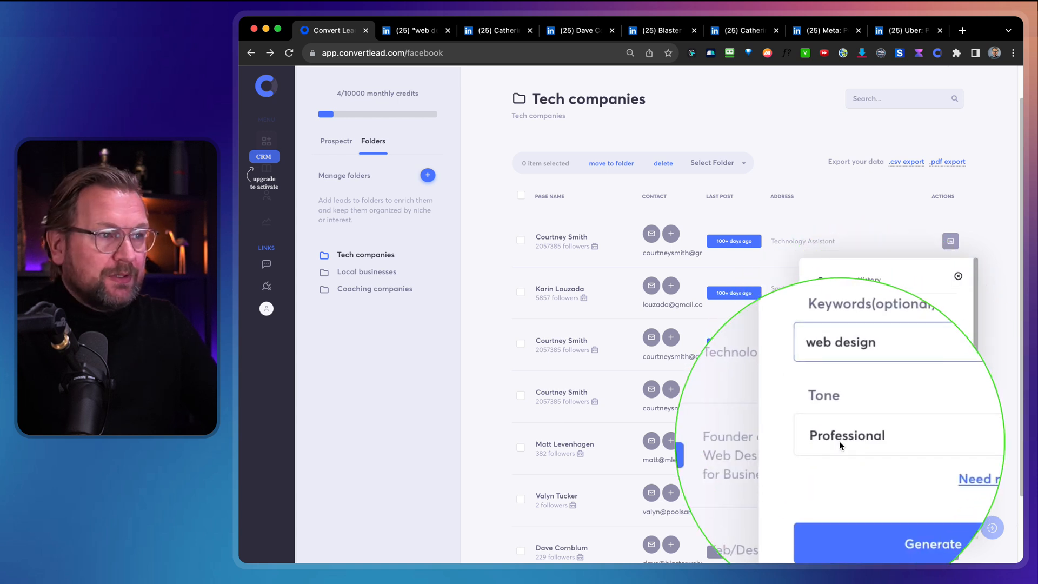
left_click(846, 435)
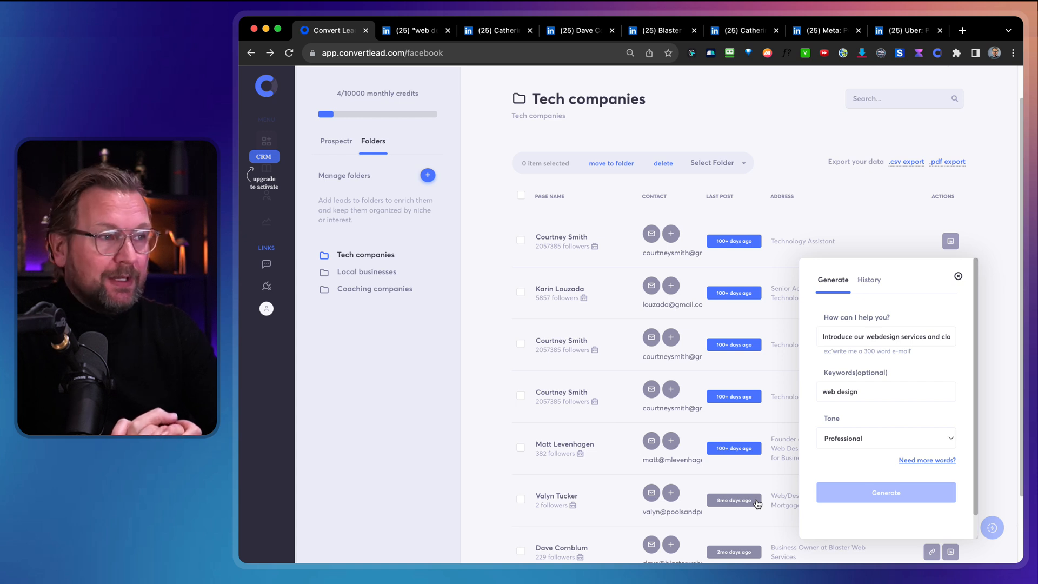
- Generate the web design outreach email, copy it, and load it into a new Send Email message
left_click(884, 492)
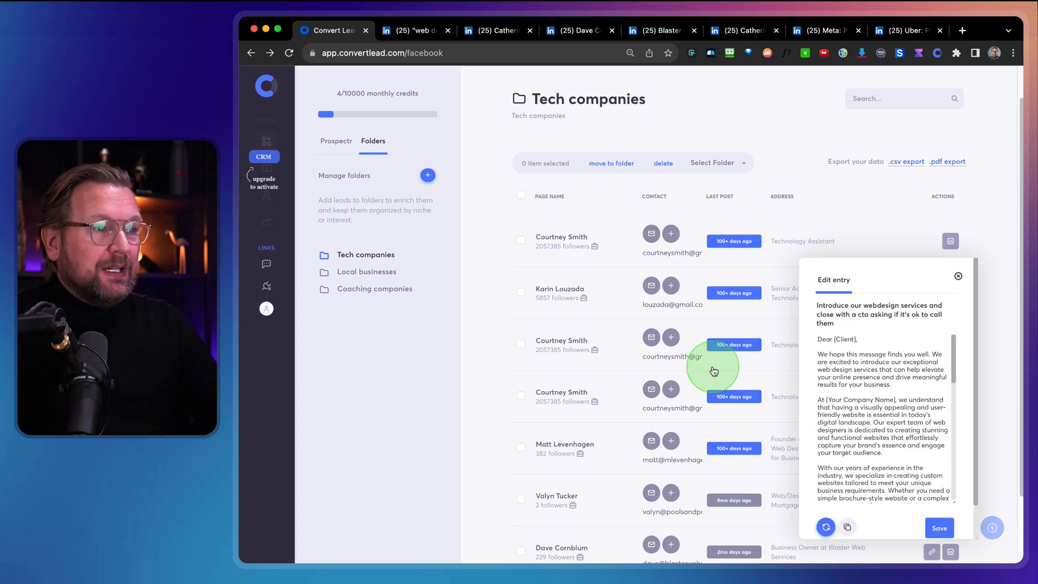
scroll("down", 3)
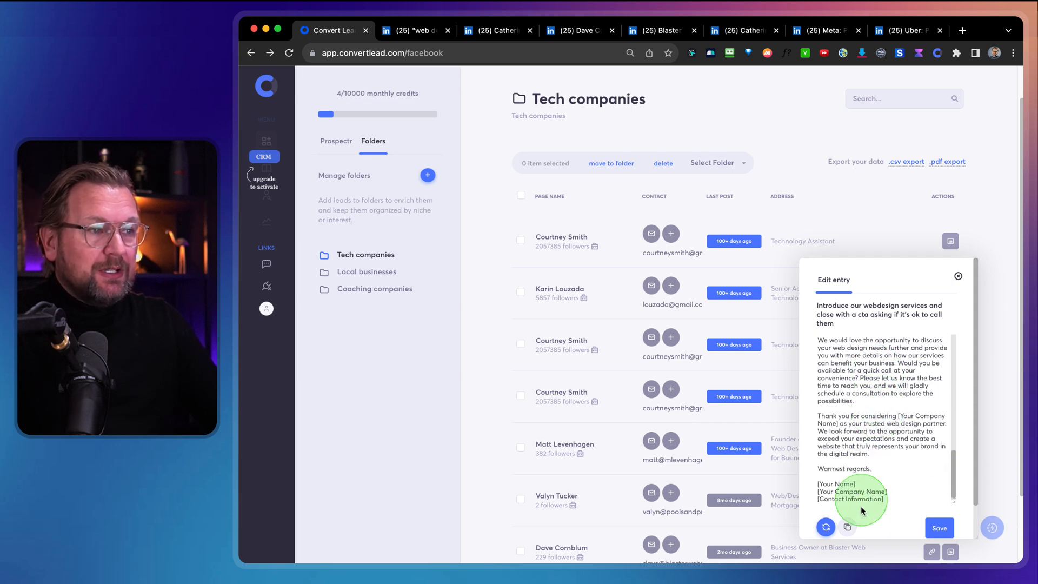
left_click(825, 527)
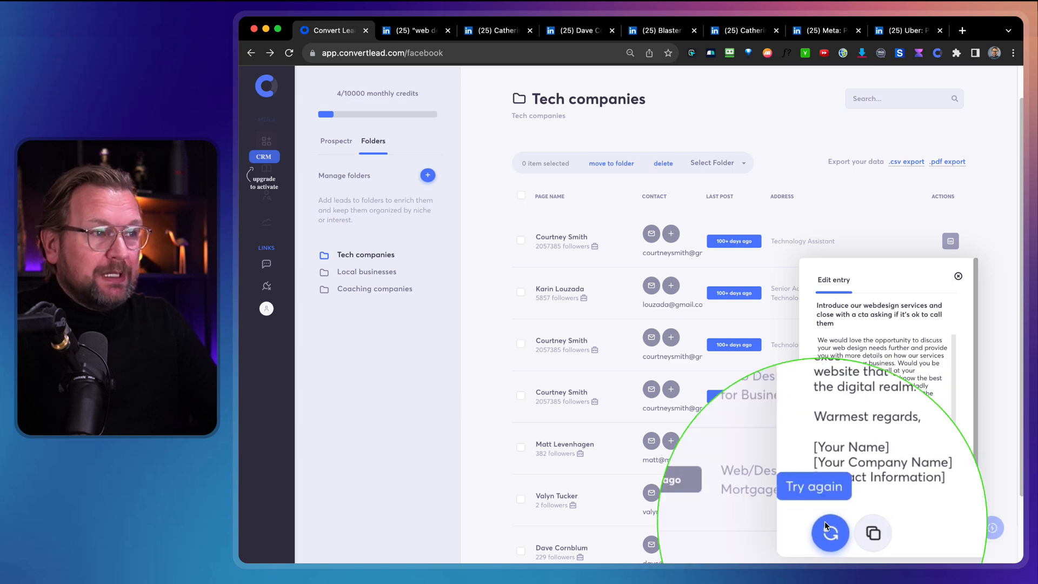
left_click(958, 276)
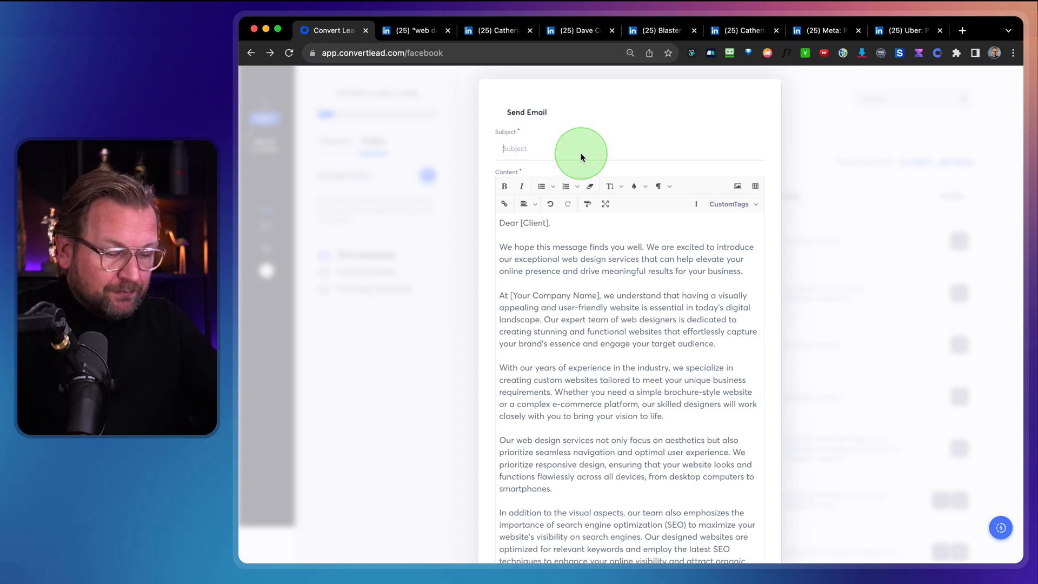
- Start the subject 'Want to wo…', select the placeholder signature lines, and dismiss the draft
type("Want to work with us?")
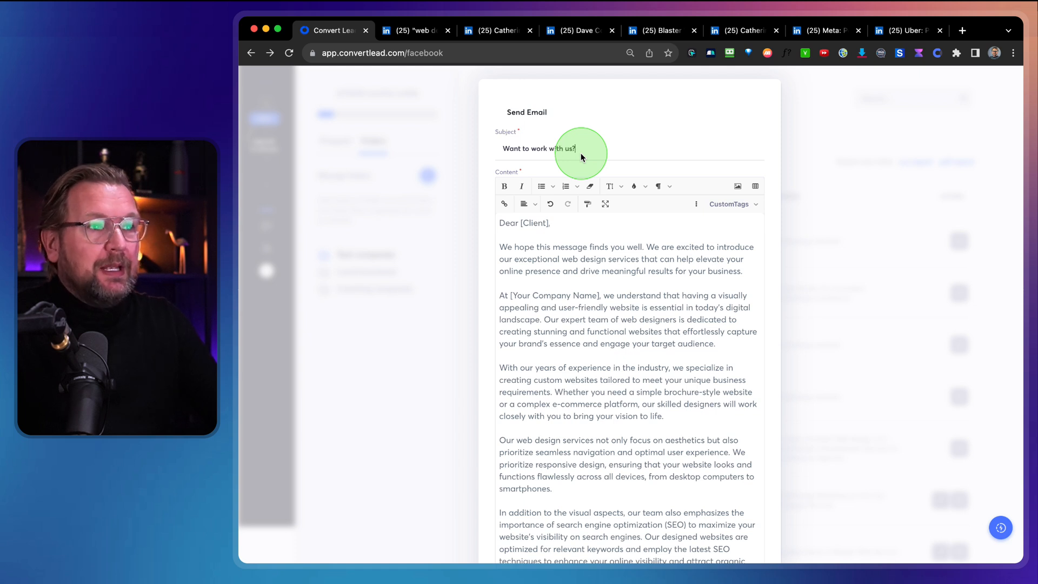
double_click(530, 222)
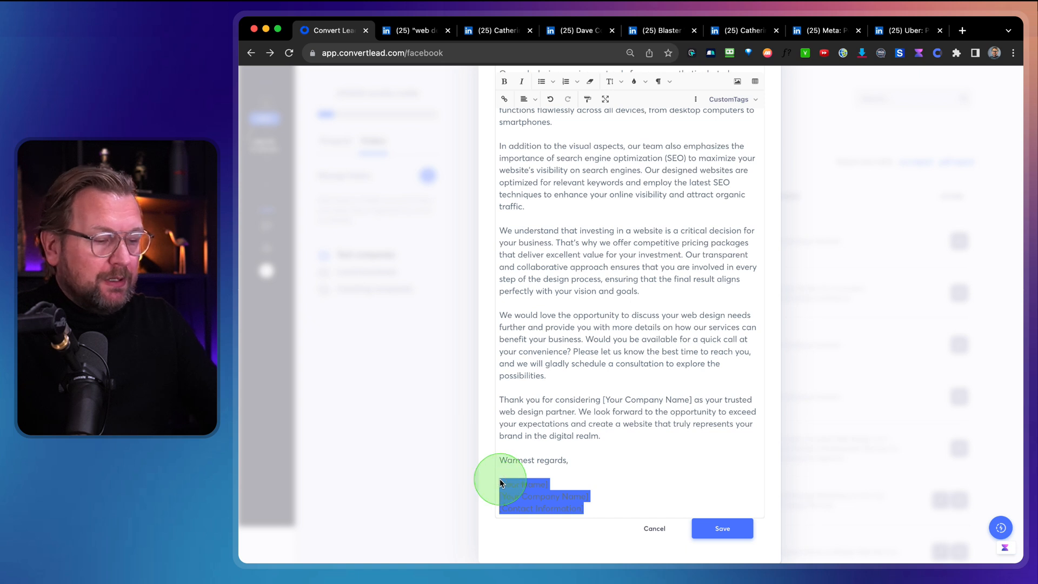
left_click(754, 99)
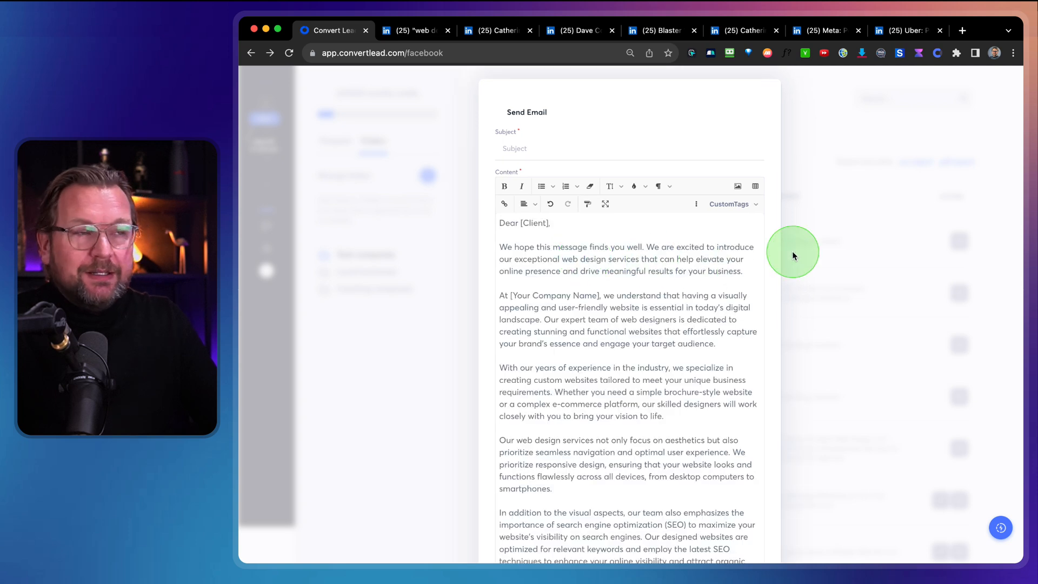
scroll("down", 3)
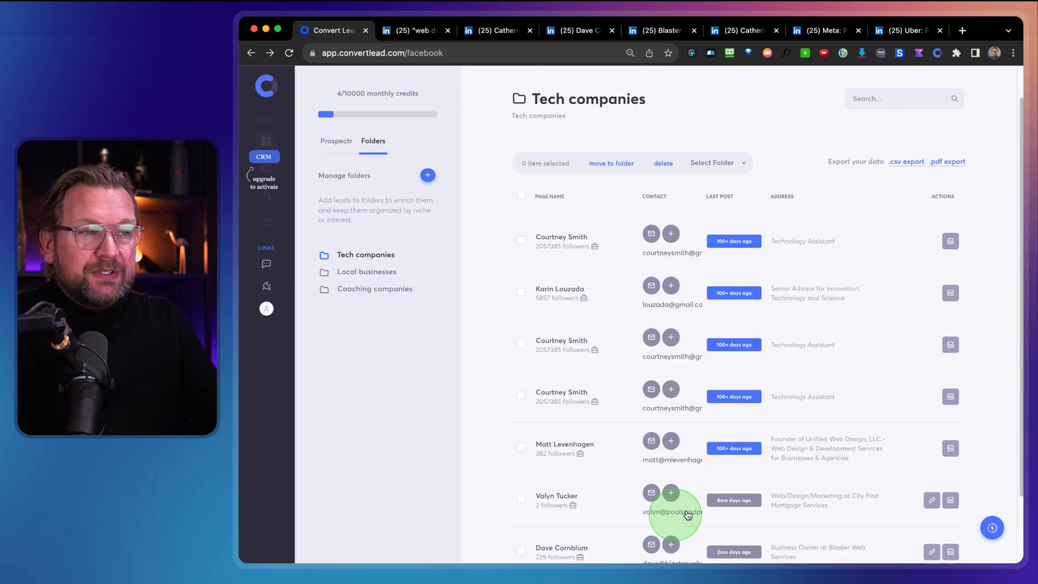
mouse_move(633, 260)
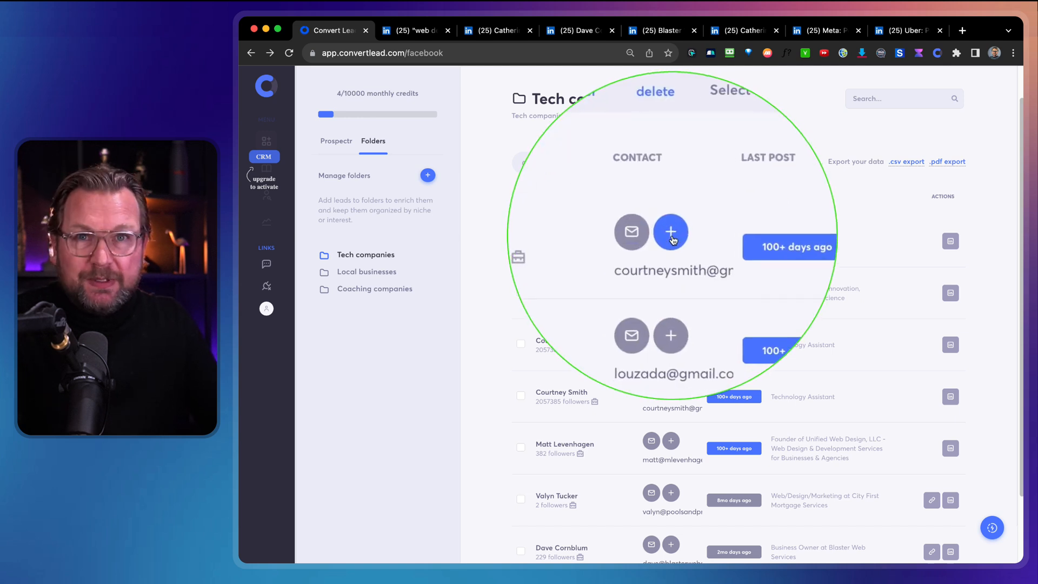
left_click(670, 231)
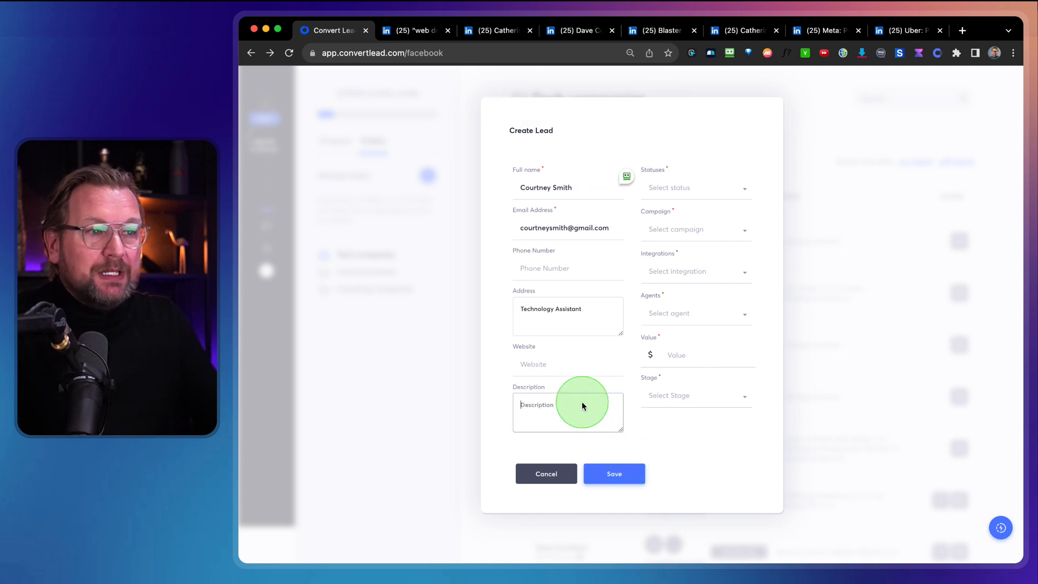
type("test")
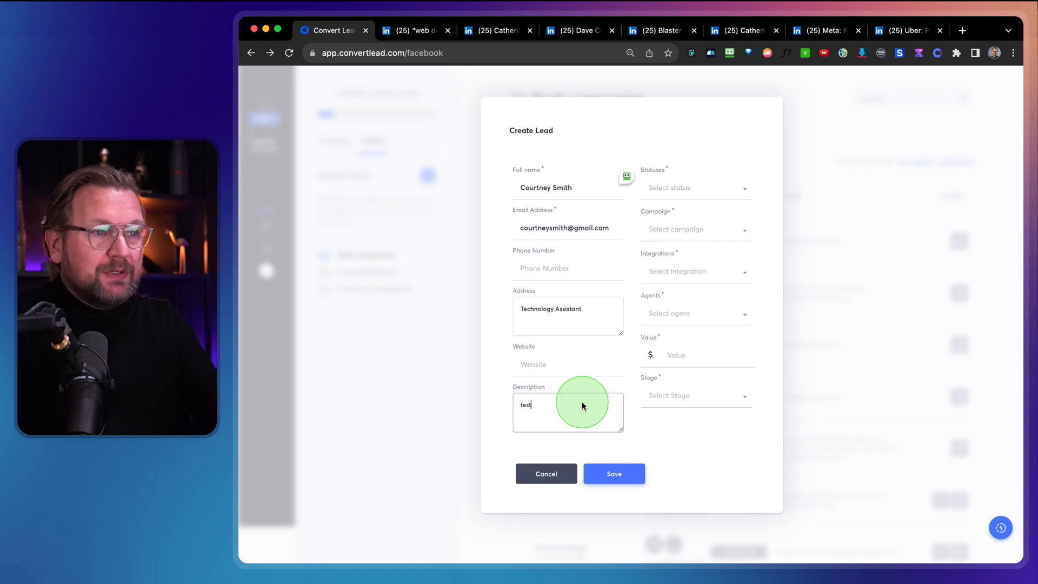
left_click(613, 473)
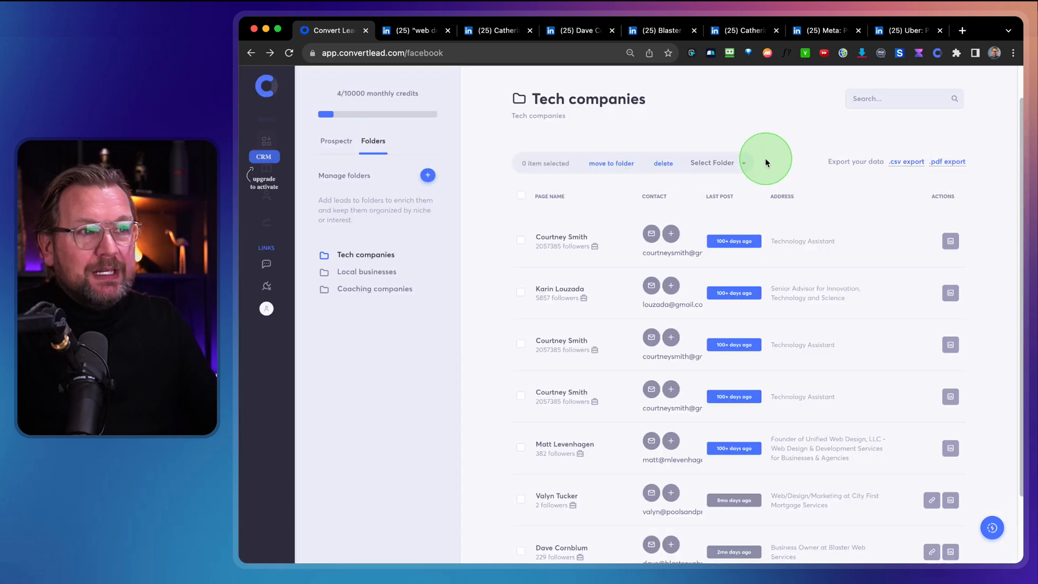
mouse_move(587, 200)
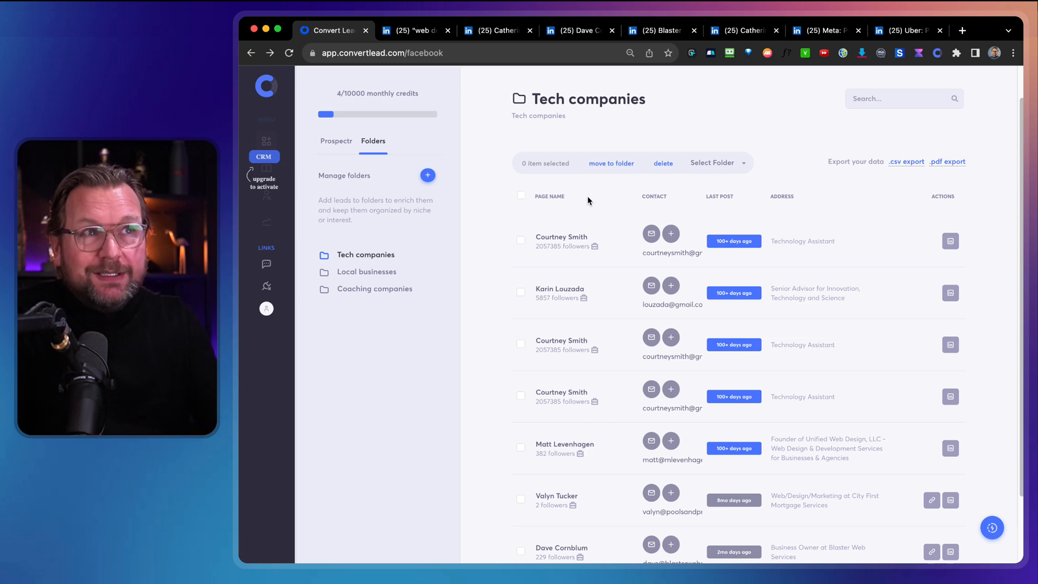
- Search LinkedIn for 'ceo atlanta' to list Atlanta chief executives, then return to the leads tab
left_click(412, 30)
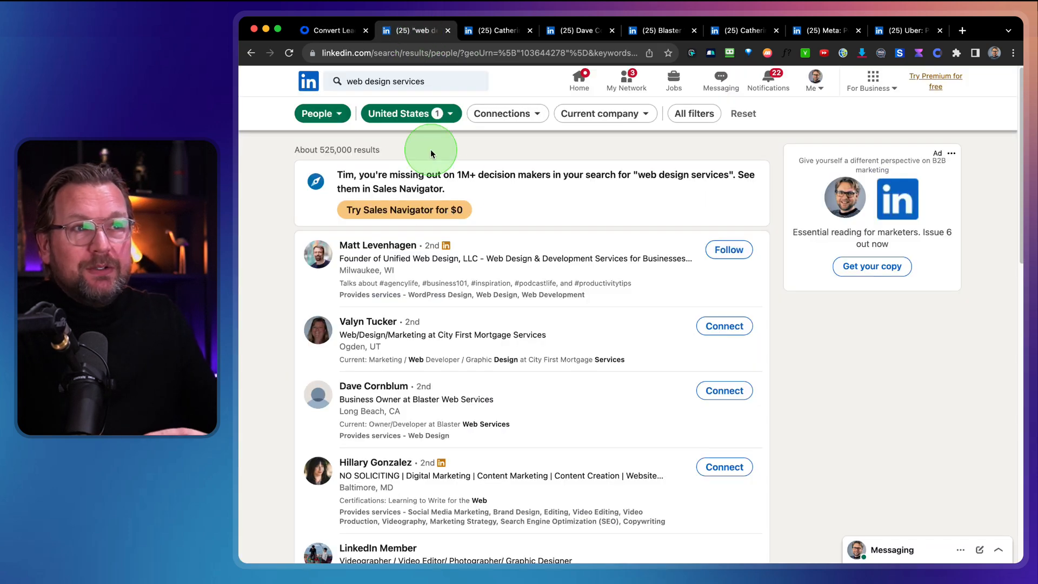
left_click(397, 80)
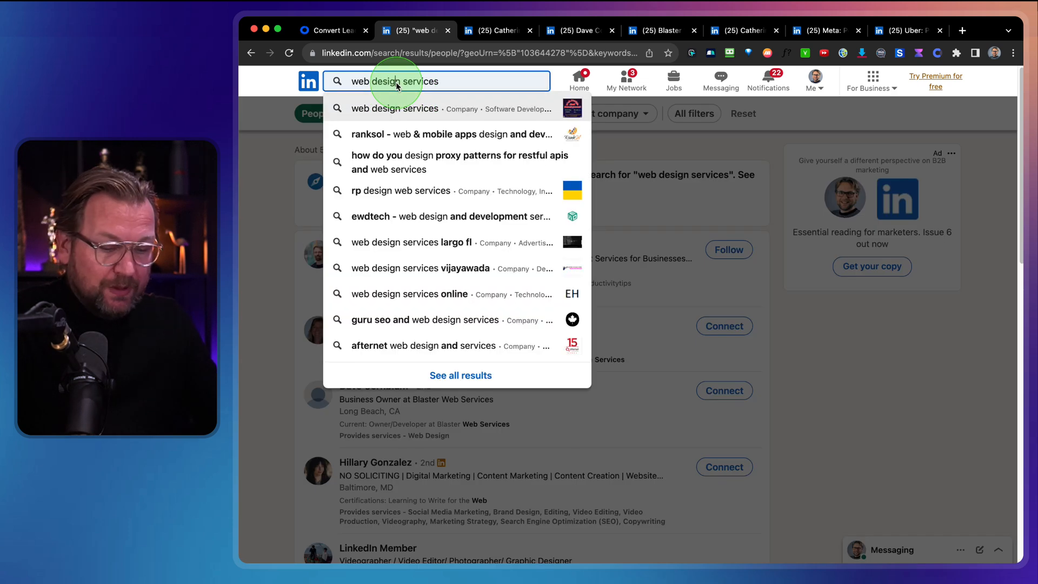
type("CEO")
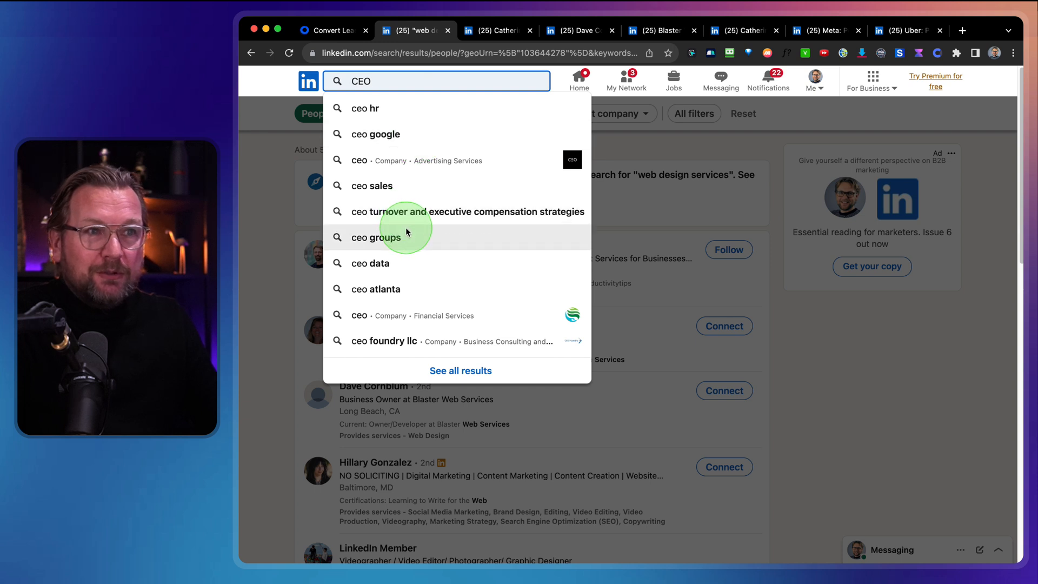
mouse_move(405, 263)
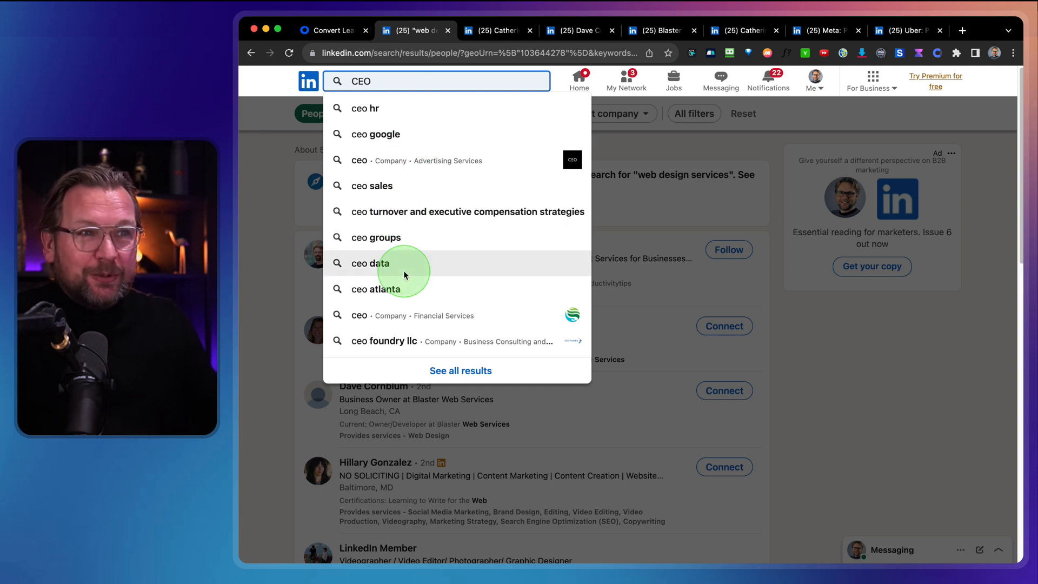
mouse_move(383, 288)
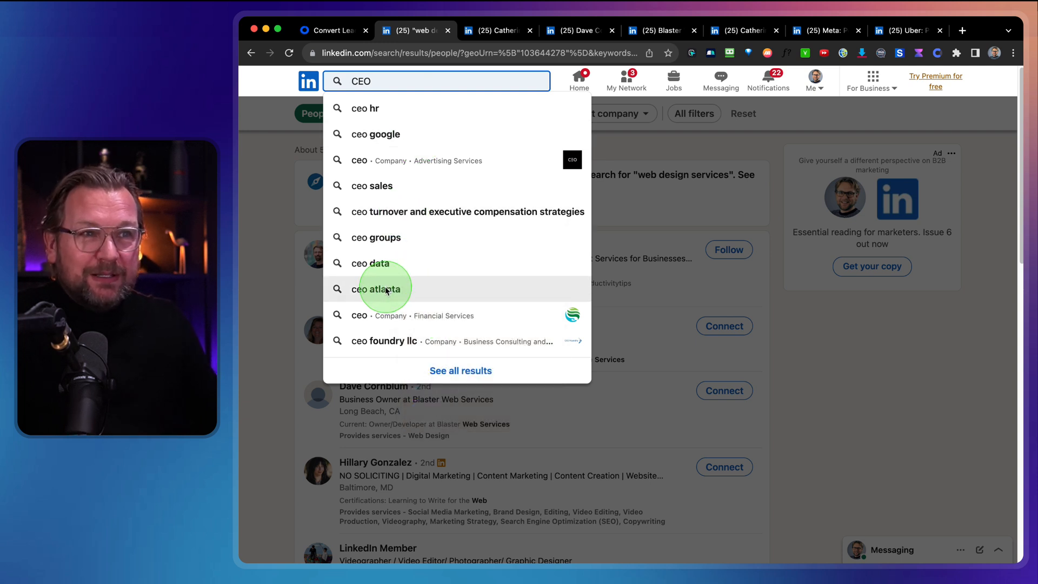
left_click(377, 288)
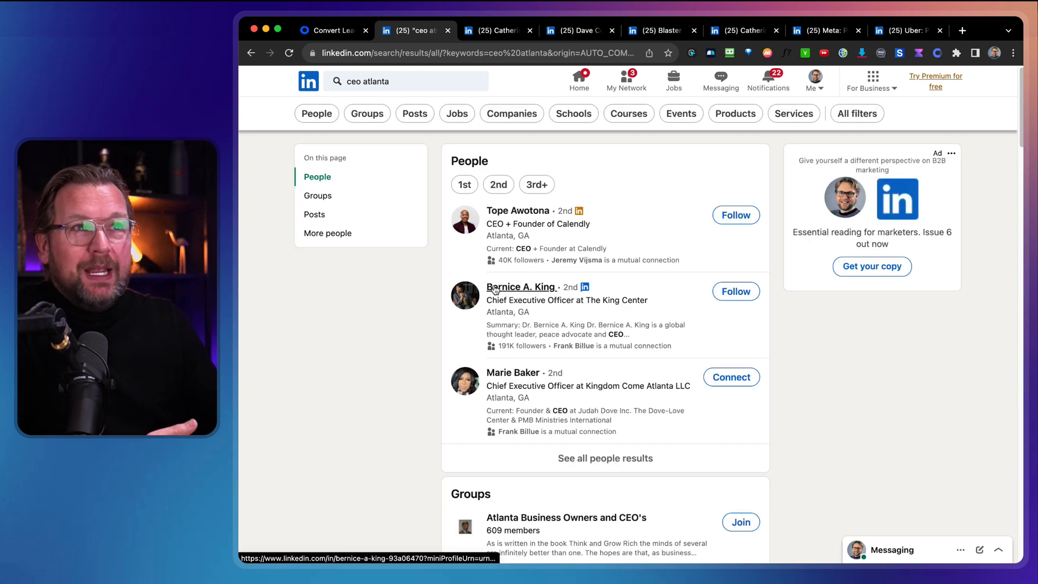
left_click(331, 31)
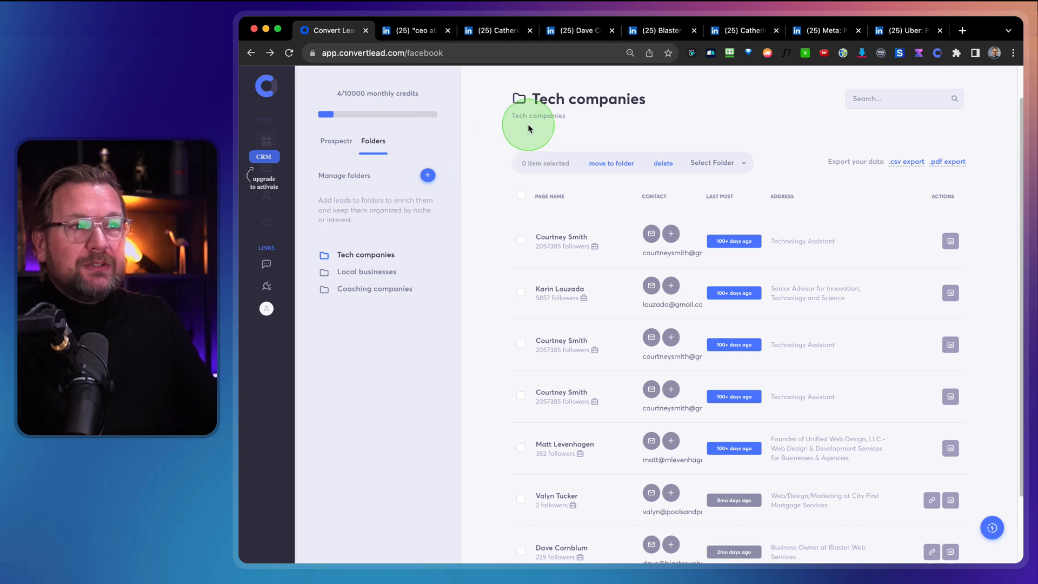
mouse_move(572, 193)
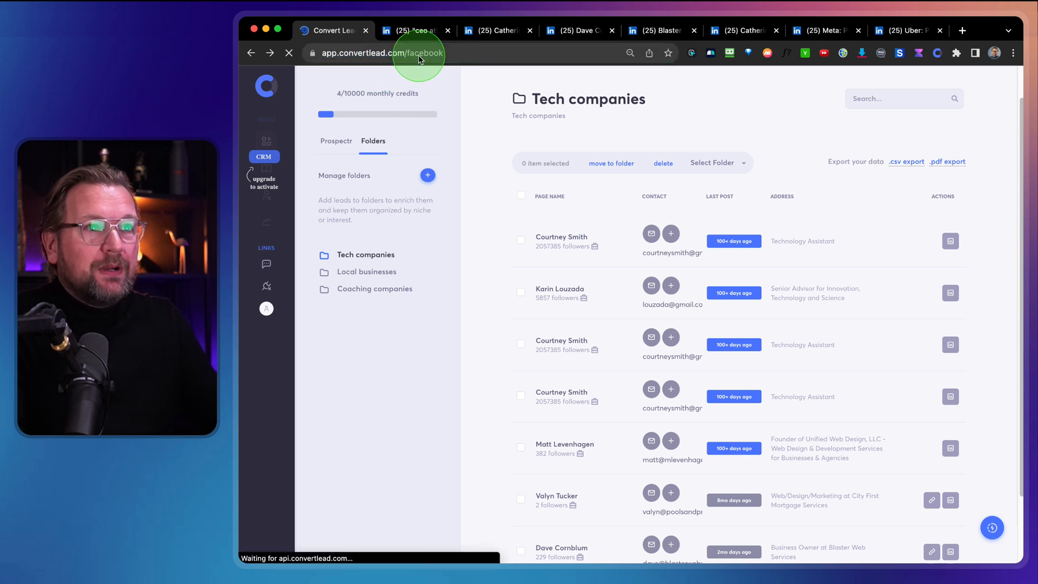
- Reload Convert Lead and show Prospectr leads from the LinkedIn extension
left_click(336, 141)
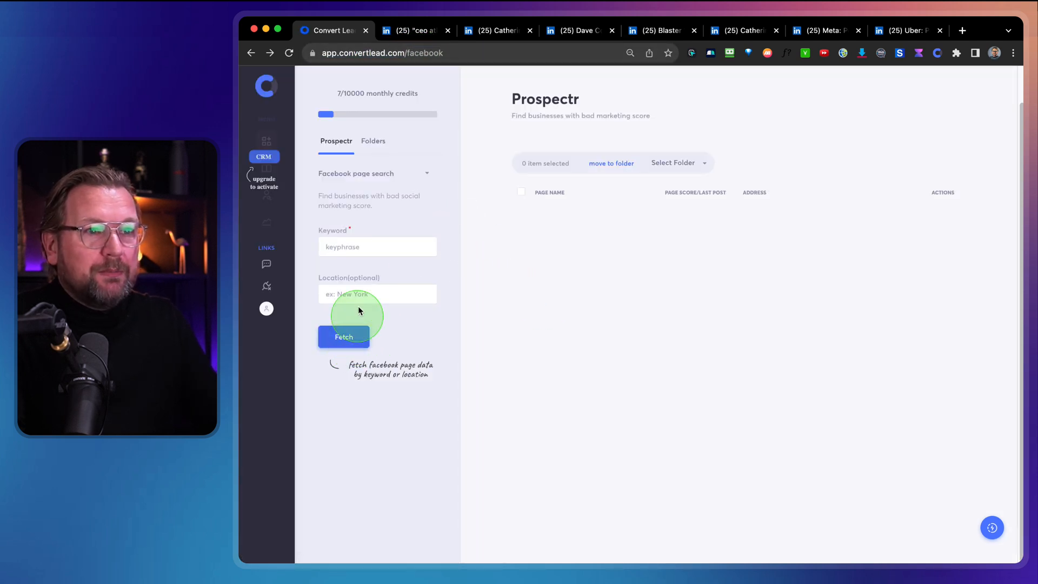
left_click(374, 173)
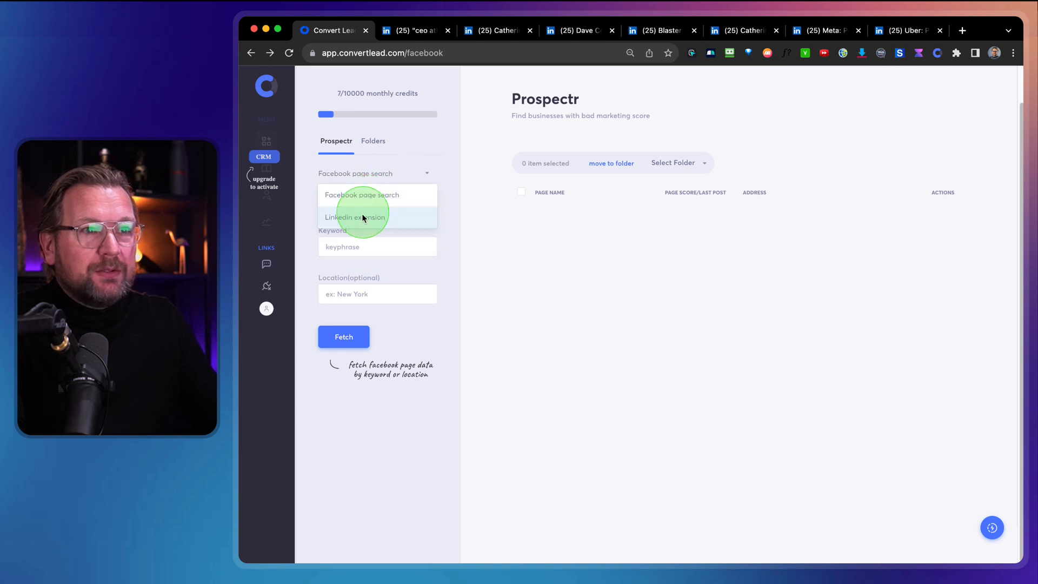
left_click(355, 217)
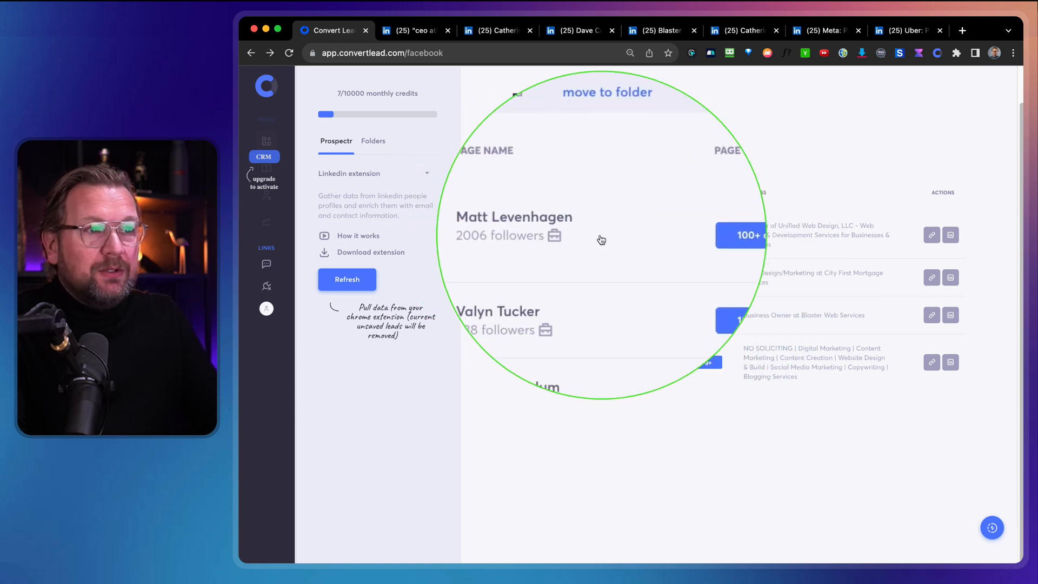
left_click(521, 234)
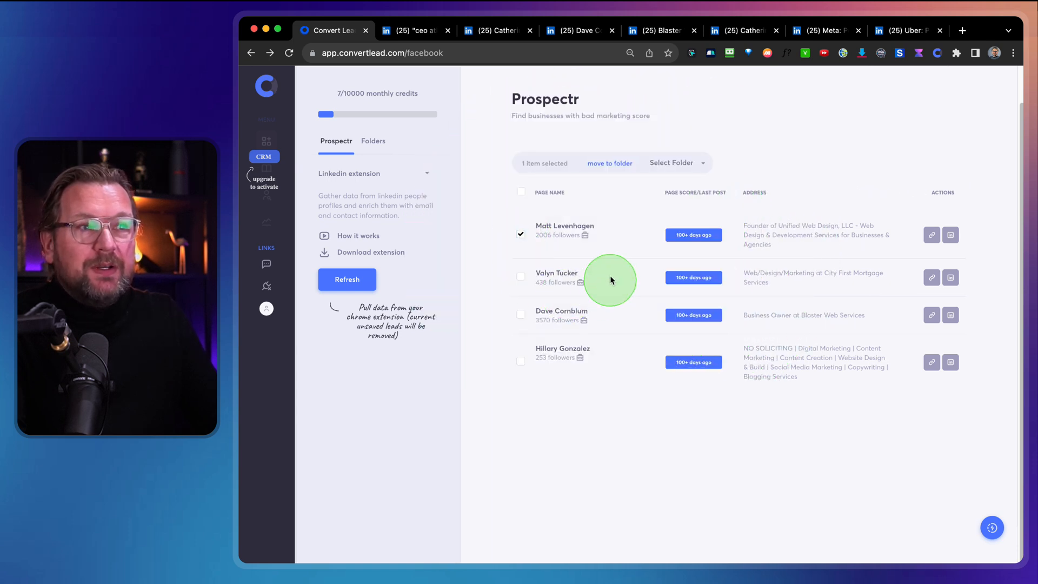
left_click(673, 162)
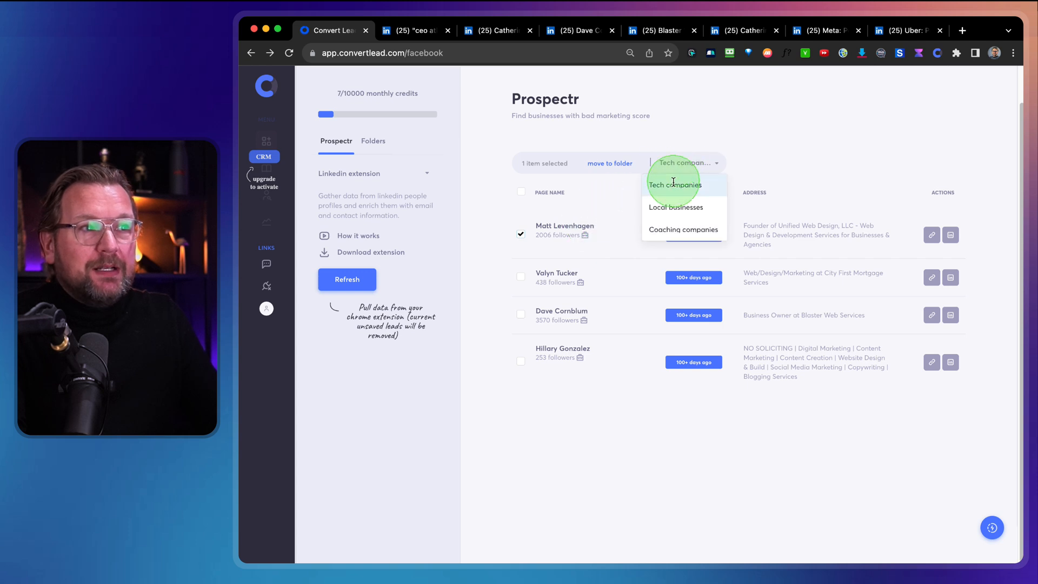
left_click(610, 163)
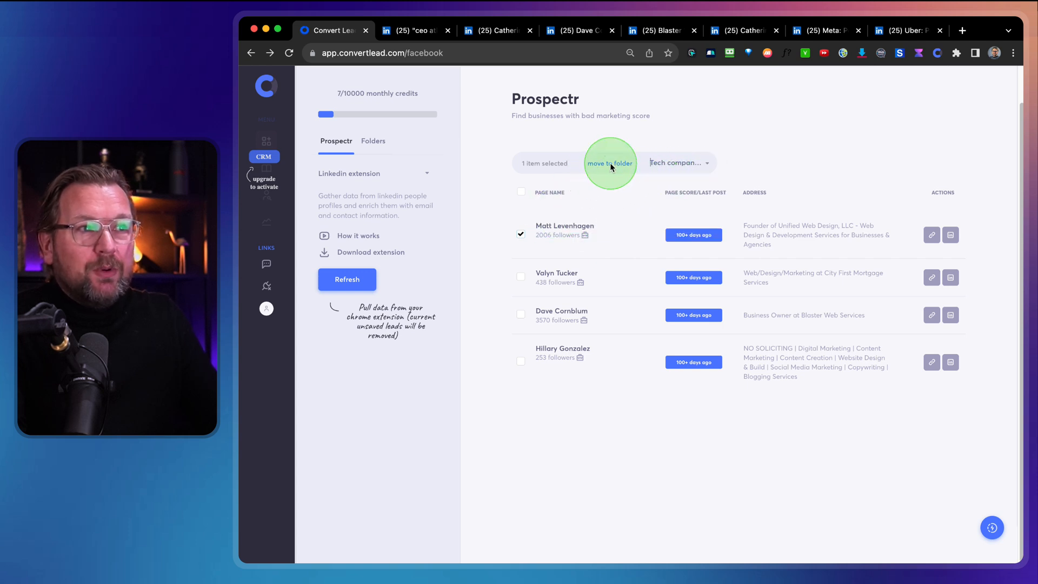
left_click(610, 162)
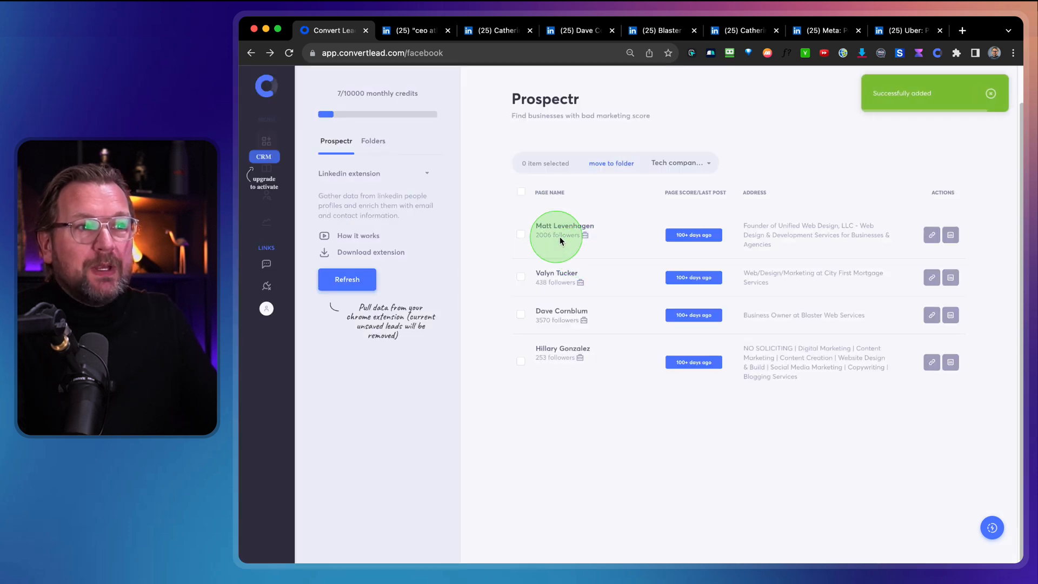
left_click(373, 142)
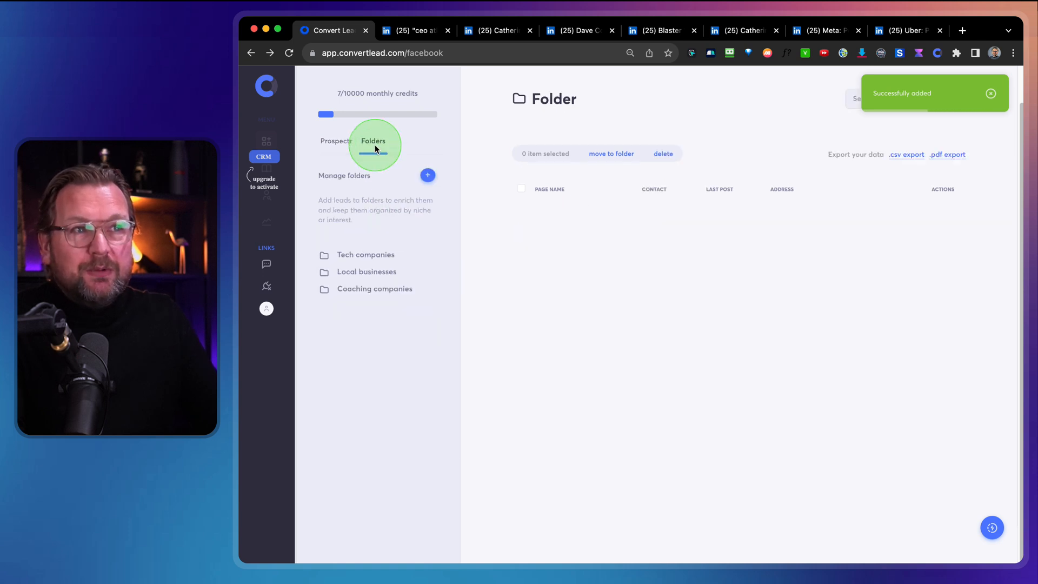
left_click(365, 254)
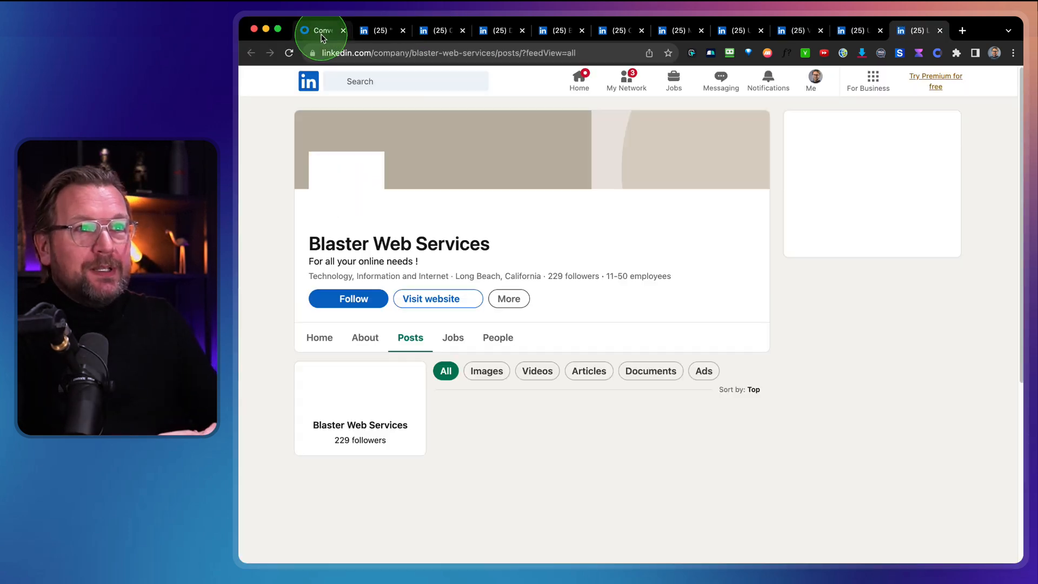
left_click(321, 30)
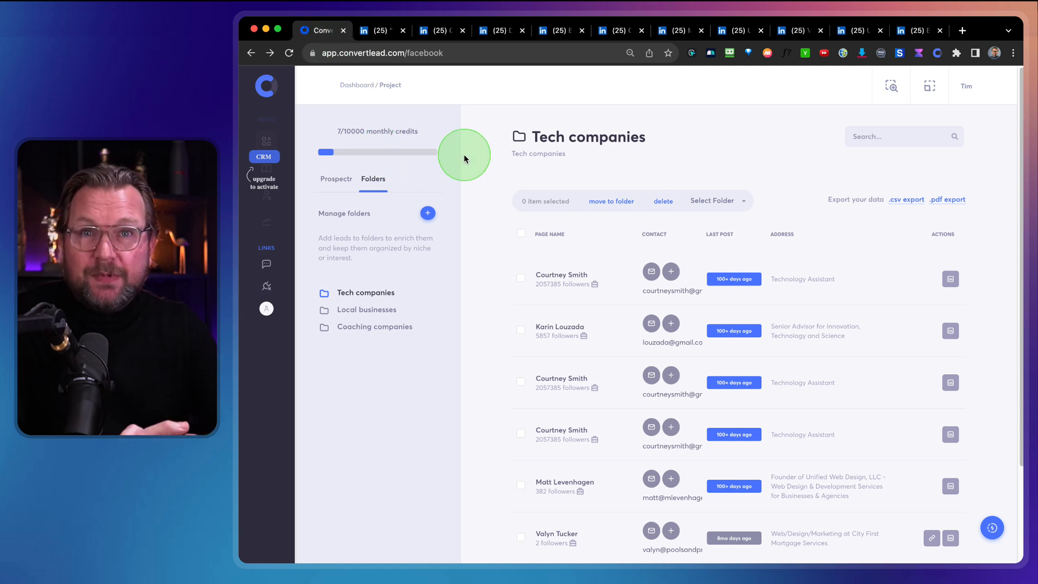